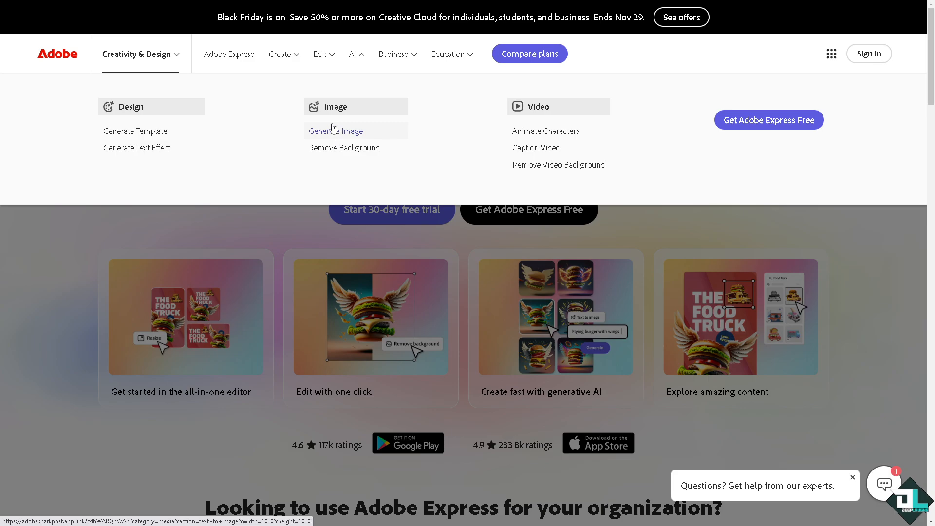
mouse_move(534, 147)
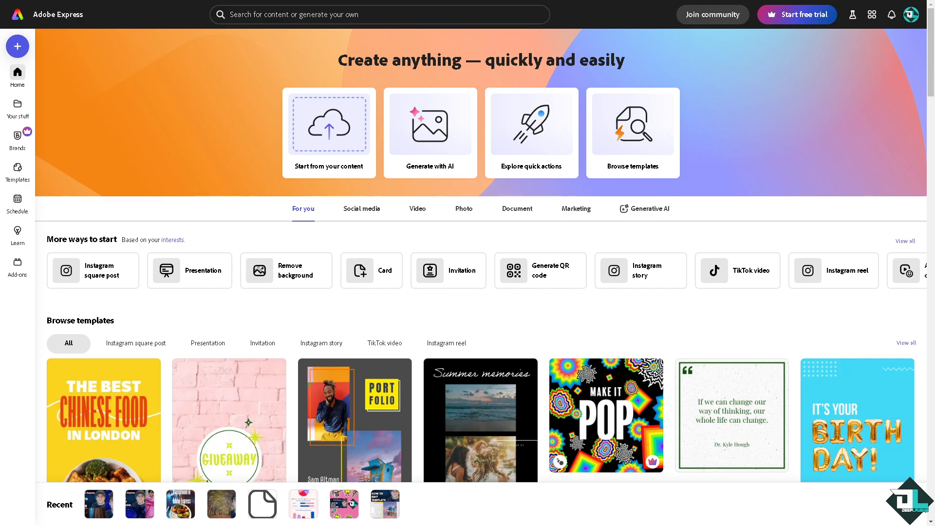
mouse_move(328, 133)
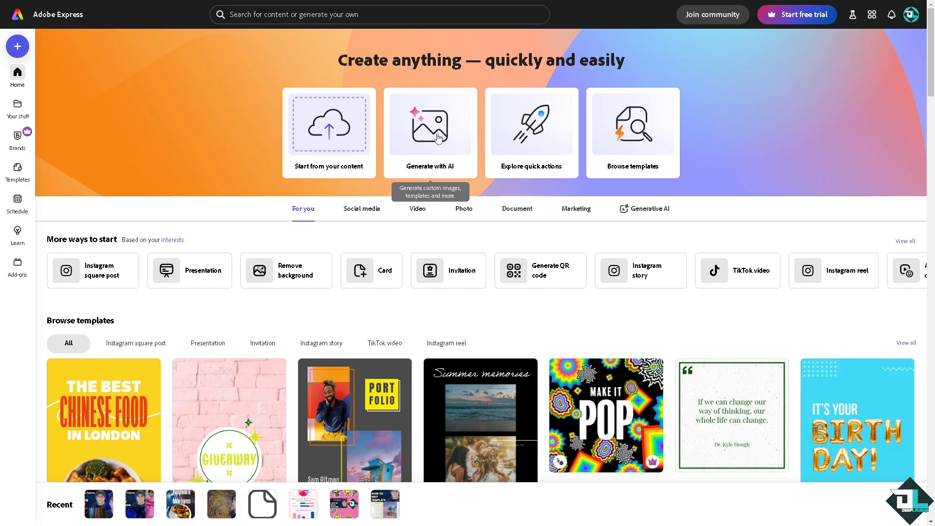
Step: Bring up the Get started dialog listing Generative AI quick actions via Generate with AI
click(430, 132)
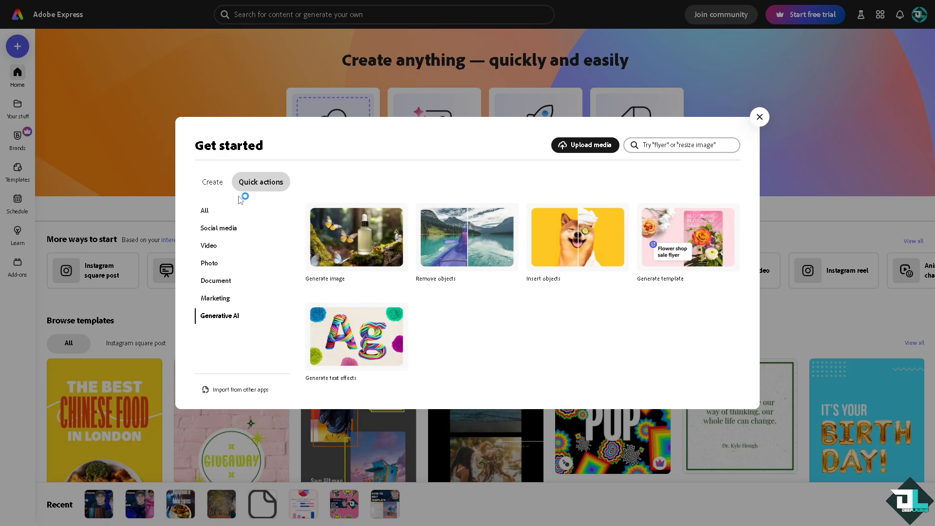
mouse_move(356, 237)
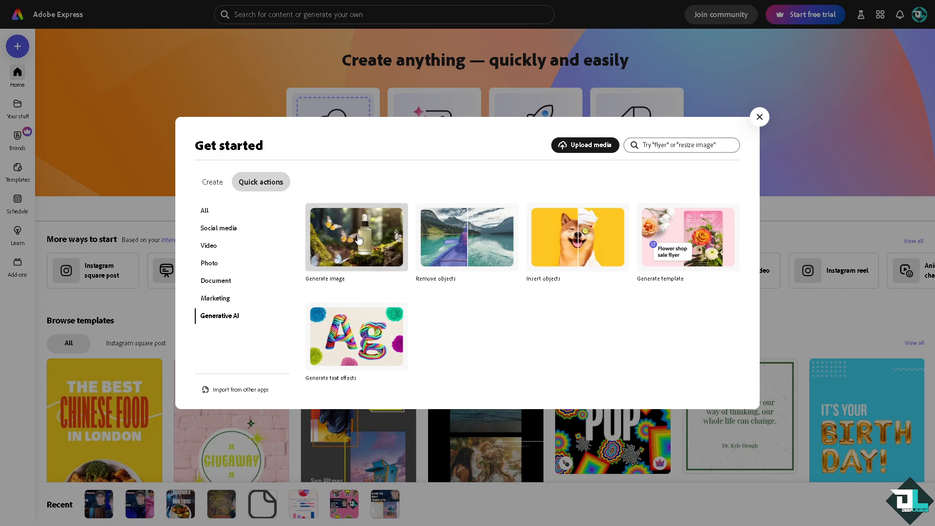
mouse_move(468, 242)
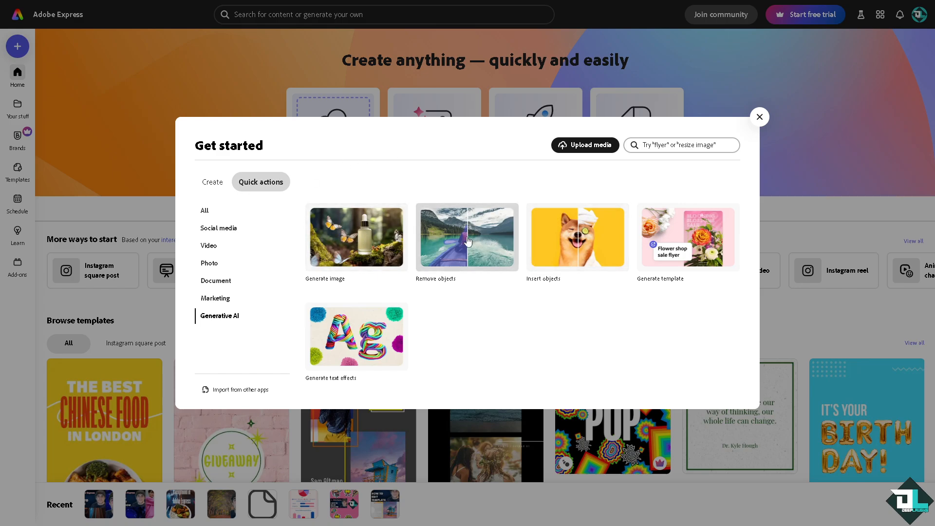
mouse_move(659, 245)
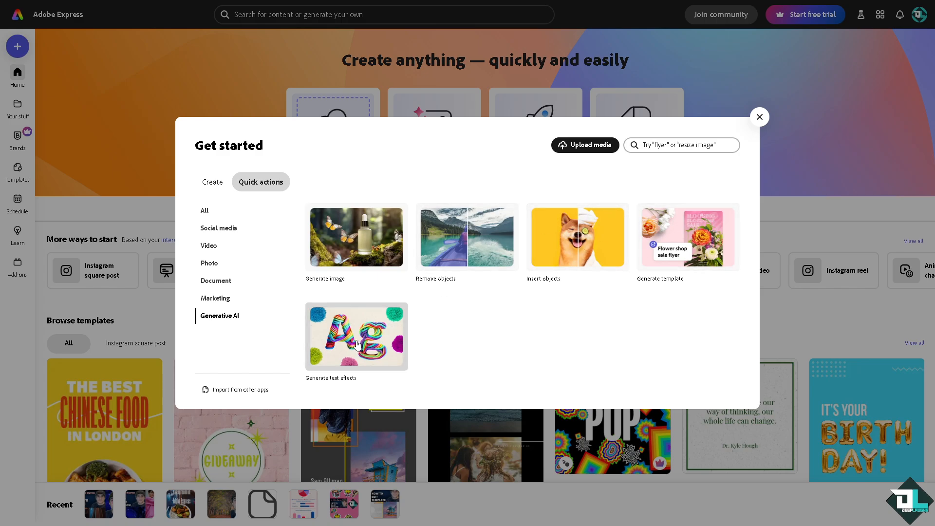
mouse_move(683, 242)
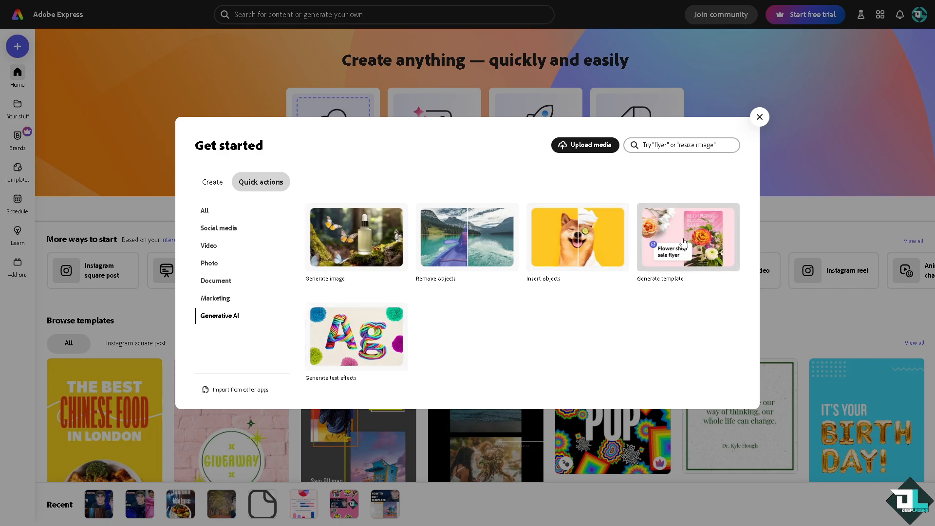
mouse_move(684, 245)
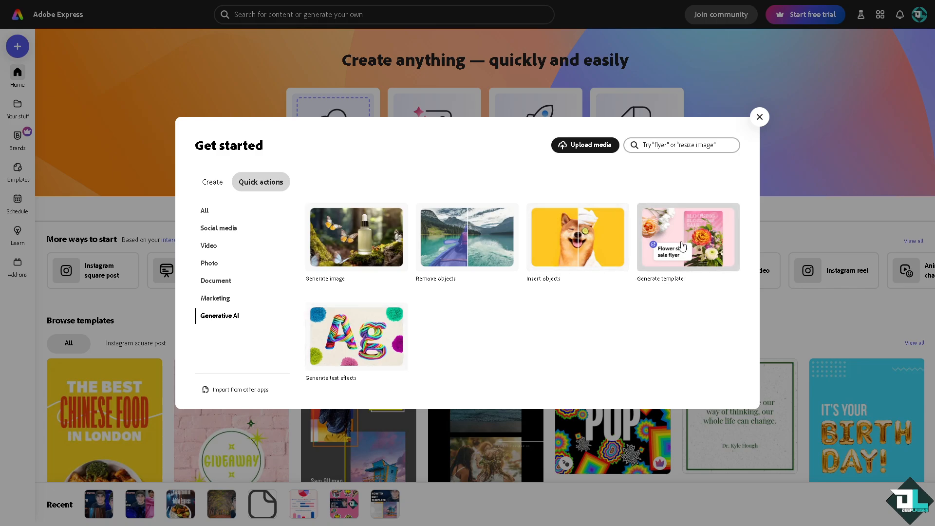
Step: Launch the Generate template quick action with its prompt field and example posters
click(688, 237)
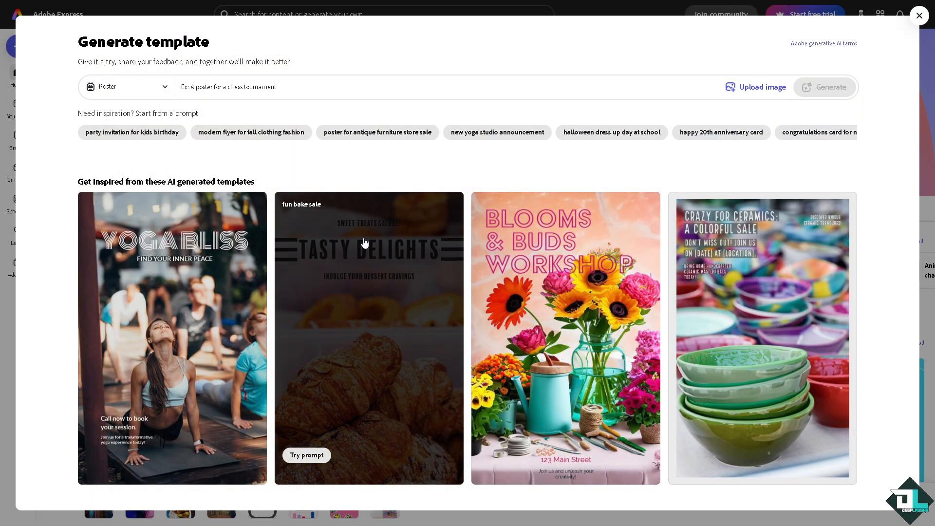
mouse_move(326, 256)
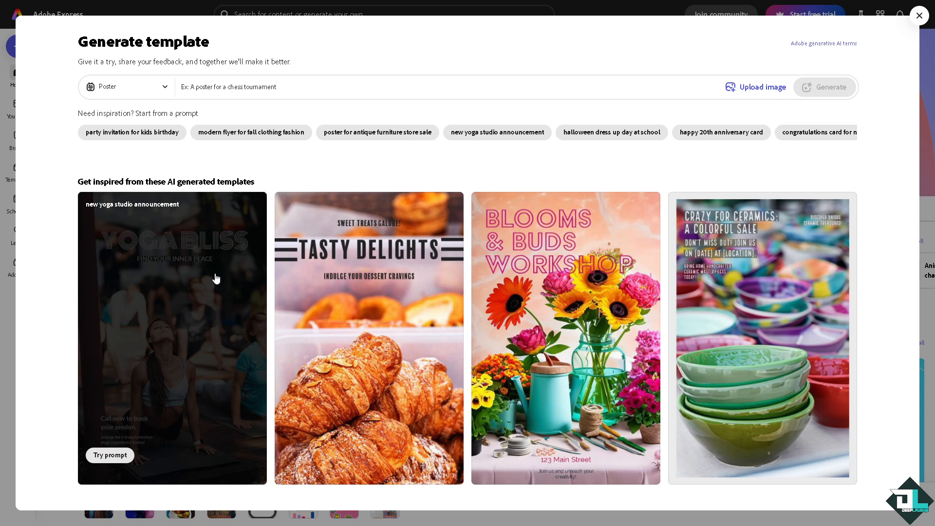
mouse_move(250, 276)
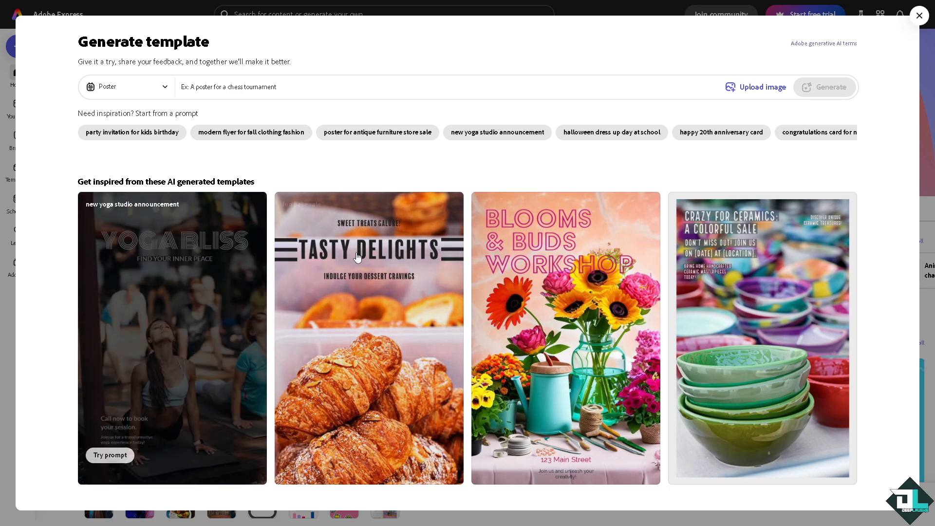
mouse_move(368, 250)
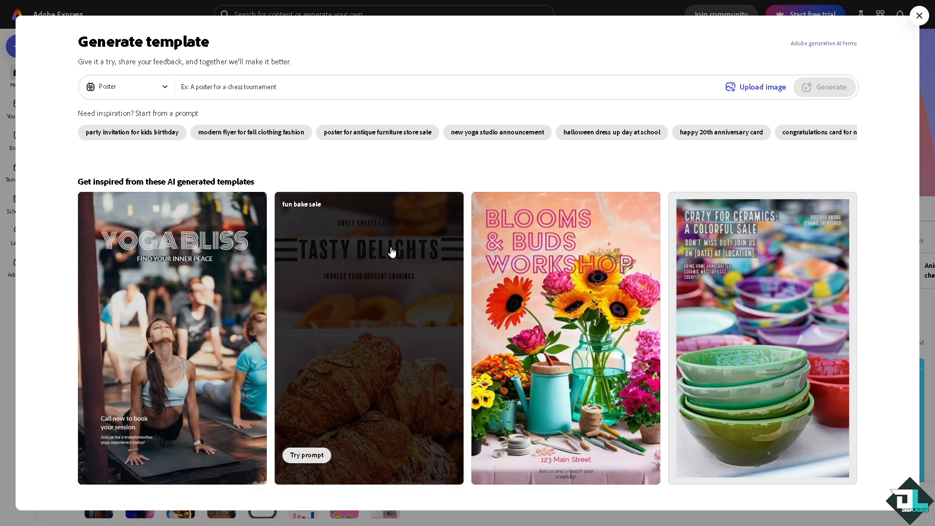
mouse_move(350, 280)
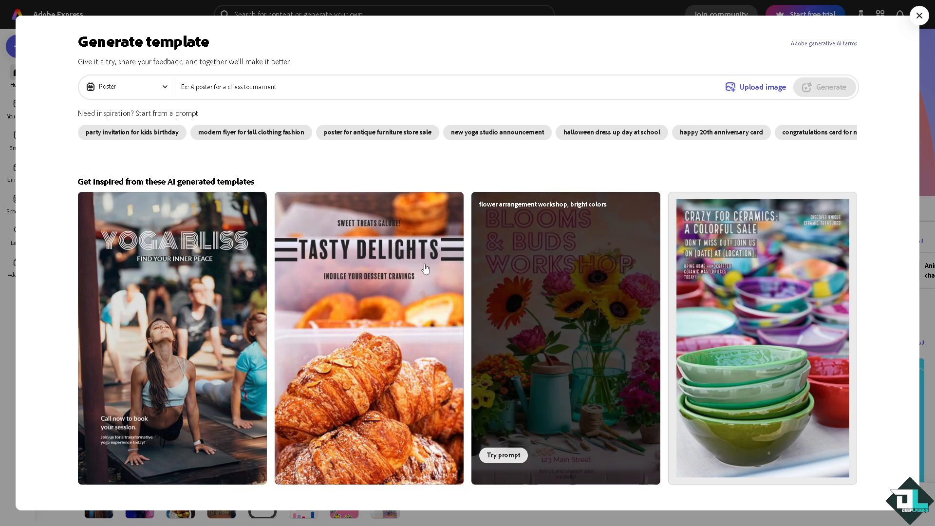
mouse_move(591, 268)
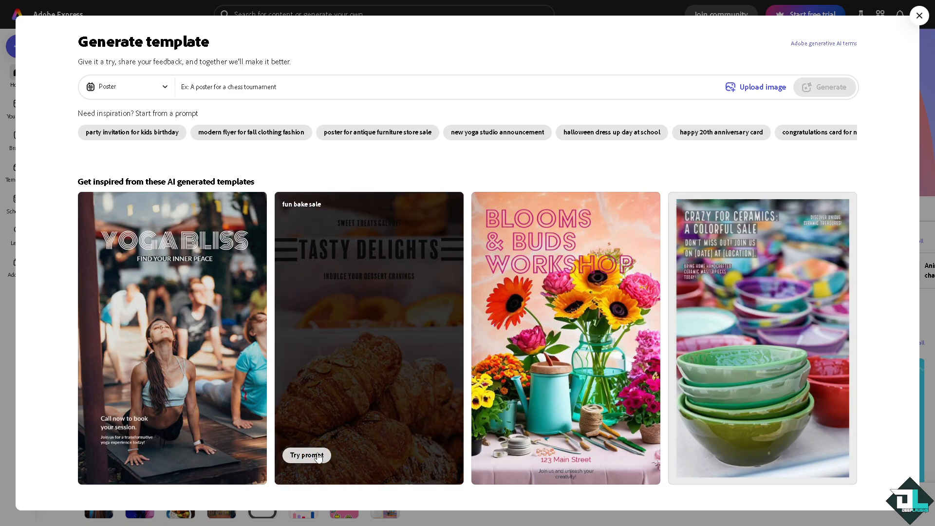
Step: Generate four poster templates from the Tasty Delights 'fun bake sale' prompt
click(307, 455)
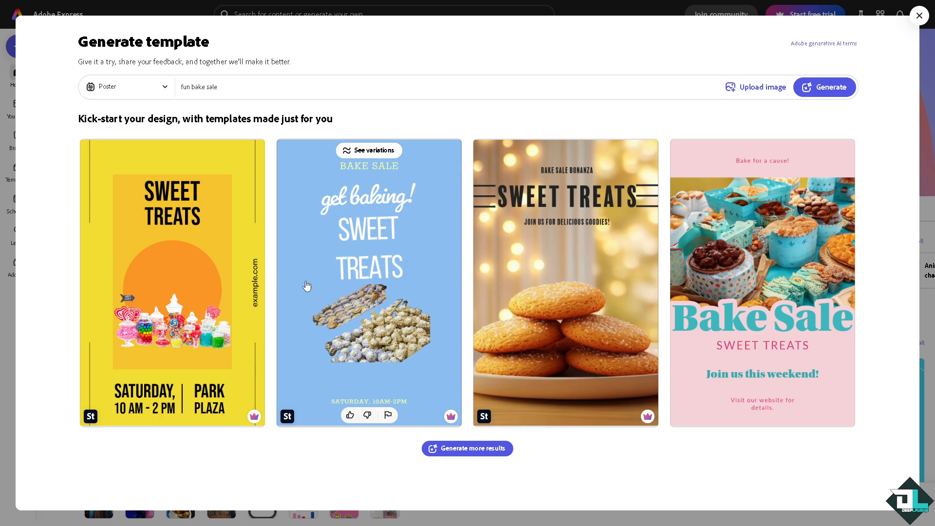
mouse_move(525, 274)
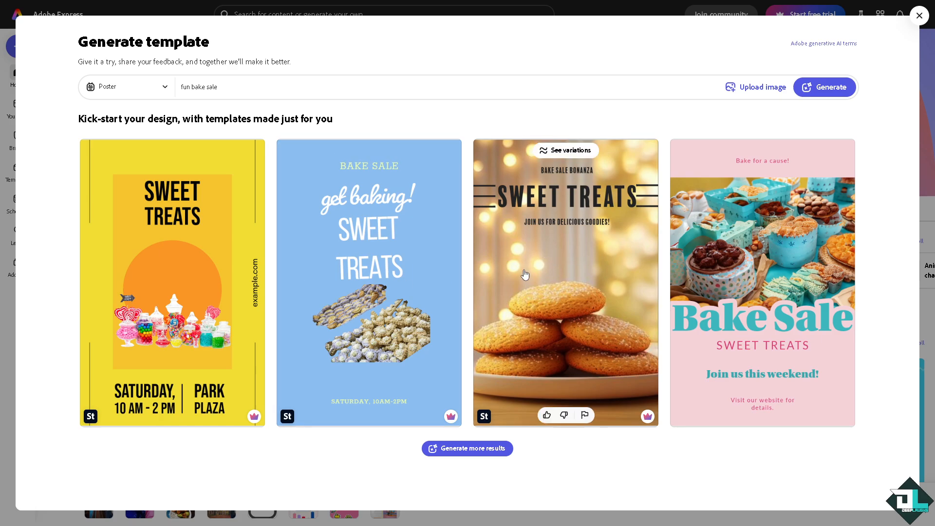
mouse_move(469, 440)
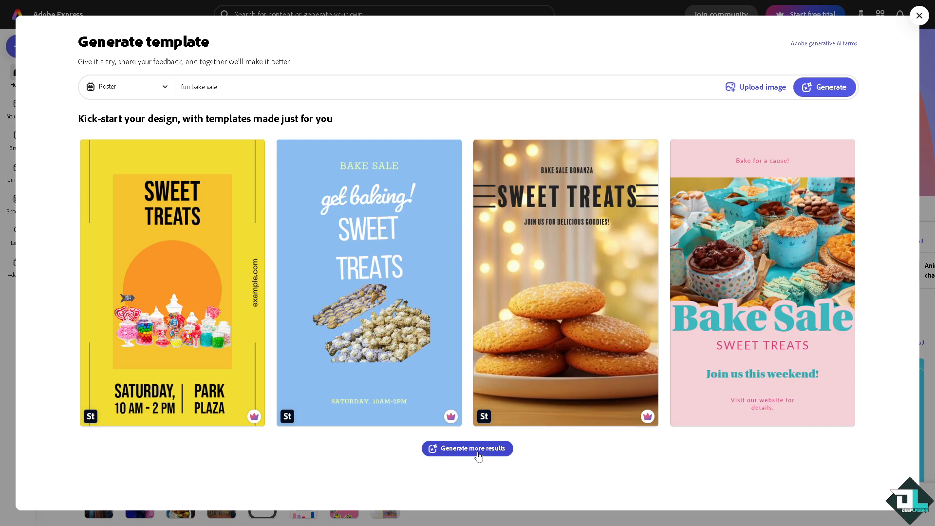
Step: Load more 'fun bake sale' results to show eight bake sale poster templates and browse them
click(466, 448)
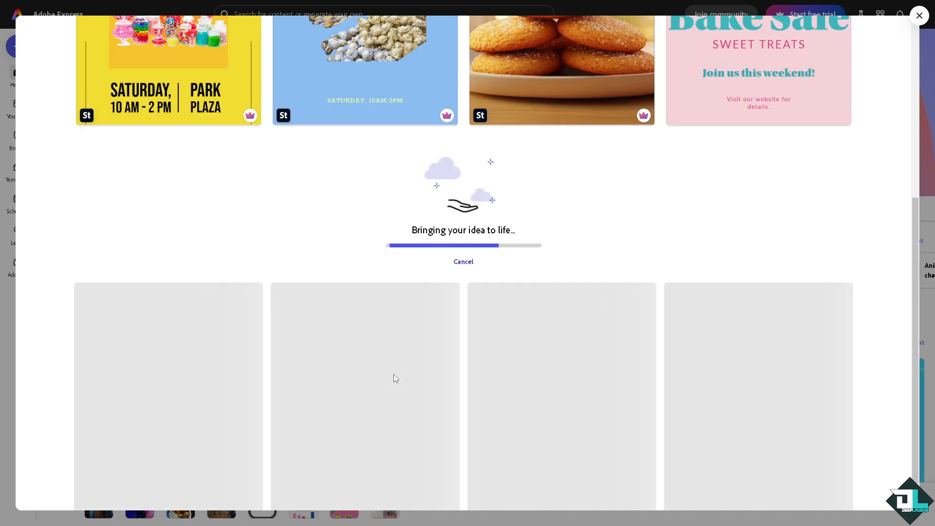
mouse_move(398, 373)
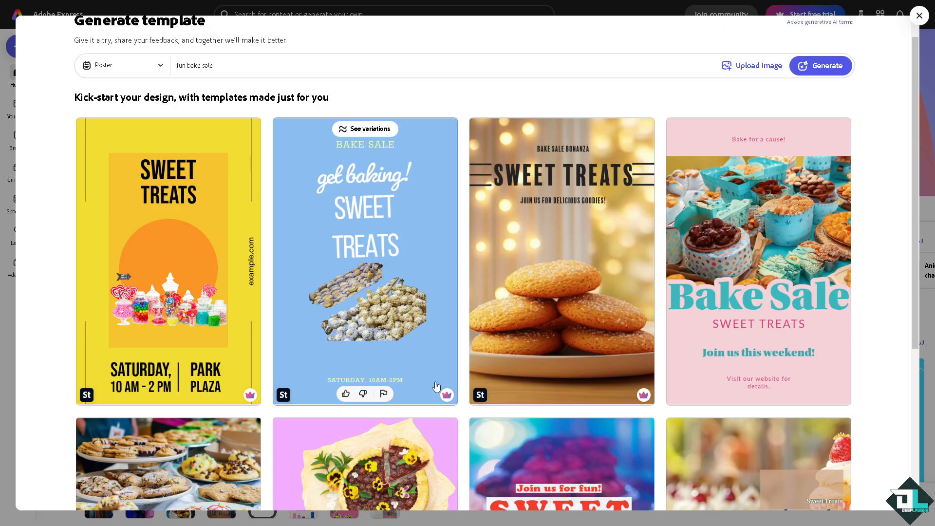
mouse_move(452, 353)
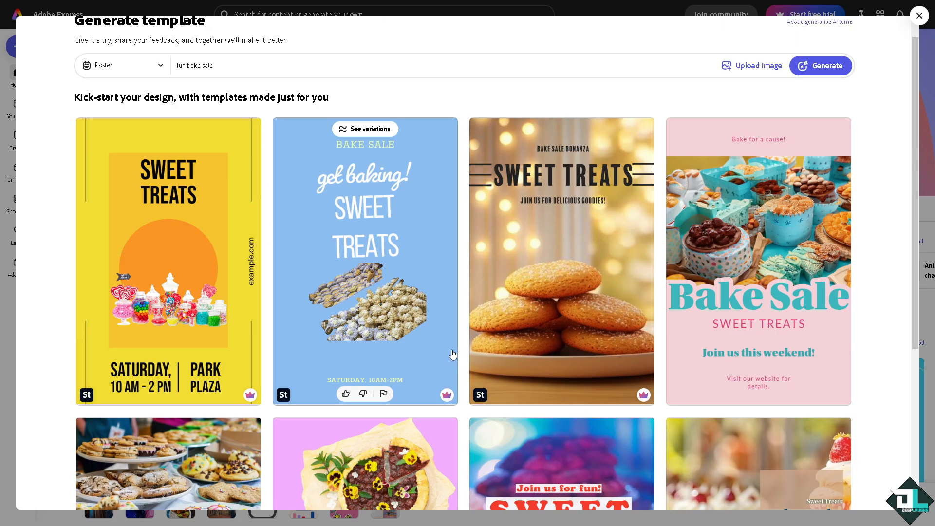
scroll(down, 3)
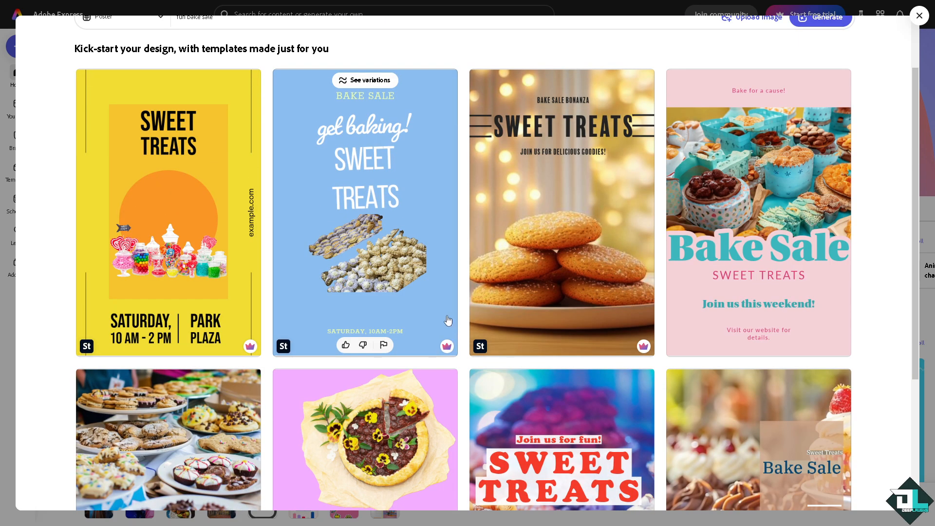
mouse_move(239, 367)
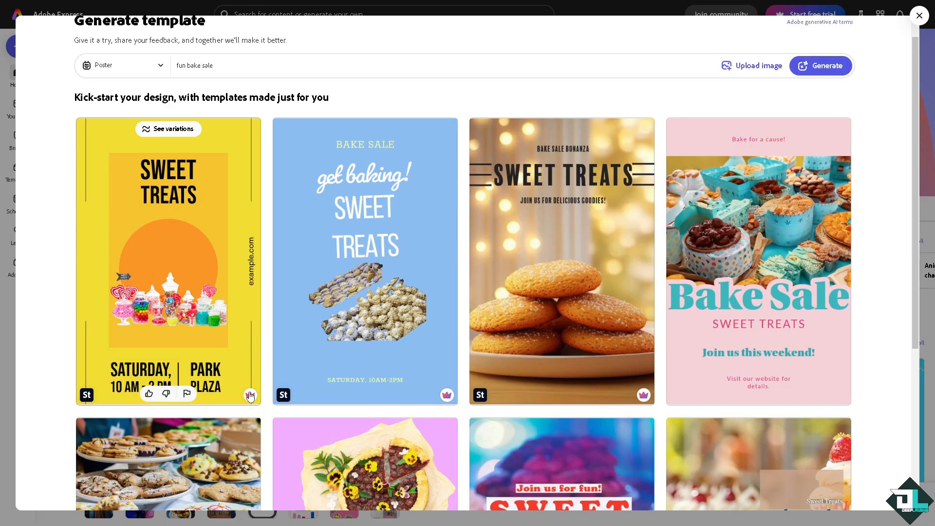
mouse_move(251, 395)
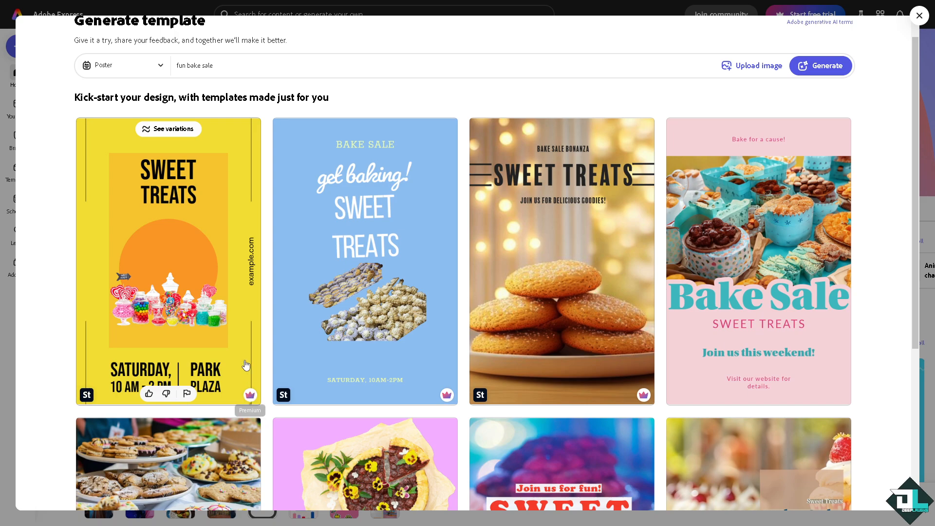
mouse_move(254, 396)
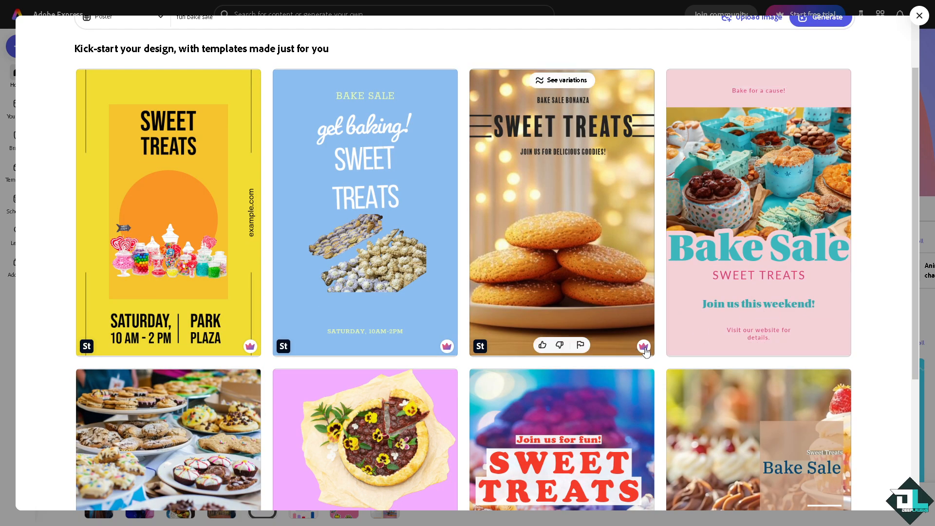
scroll(down, 3)
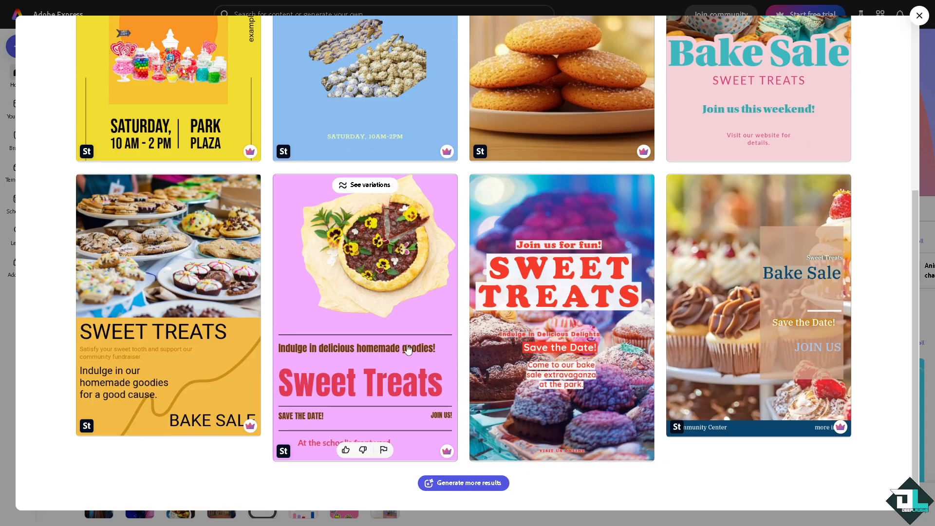
scroll(up, 3)
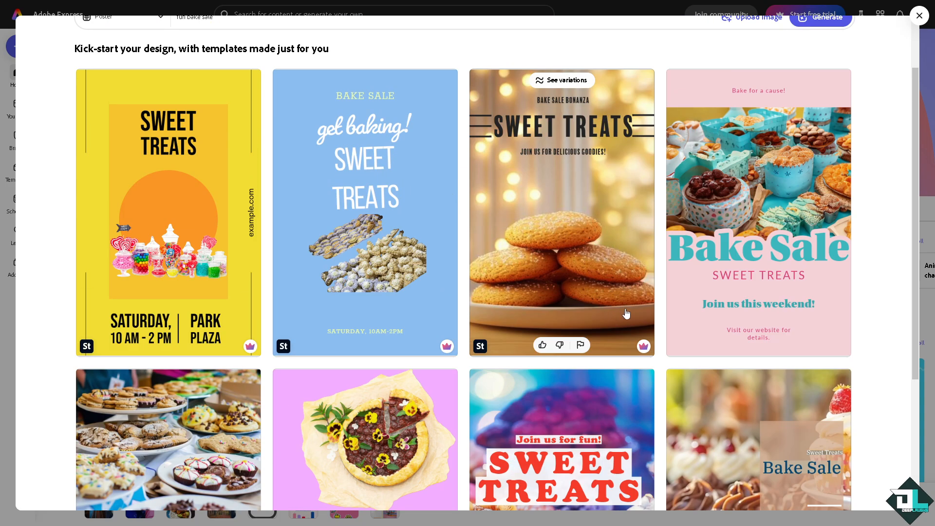
Step: Open the 'Join us for fun! Sweet Treats' template and add a new placeholder text box
click(561, 213)
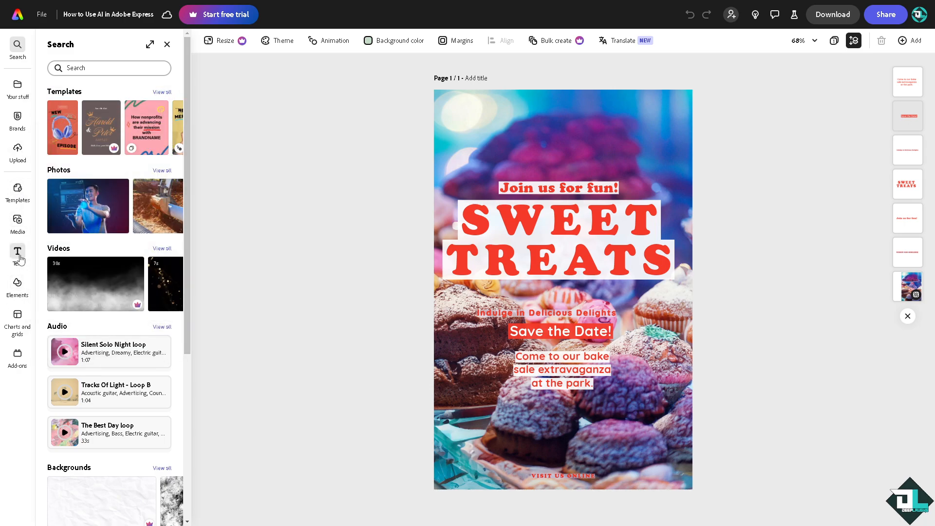
click(18, 256)
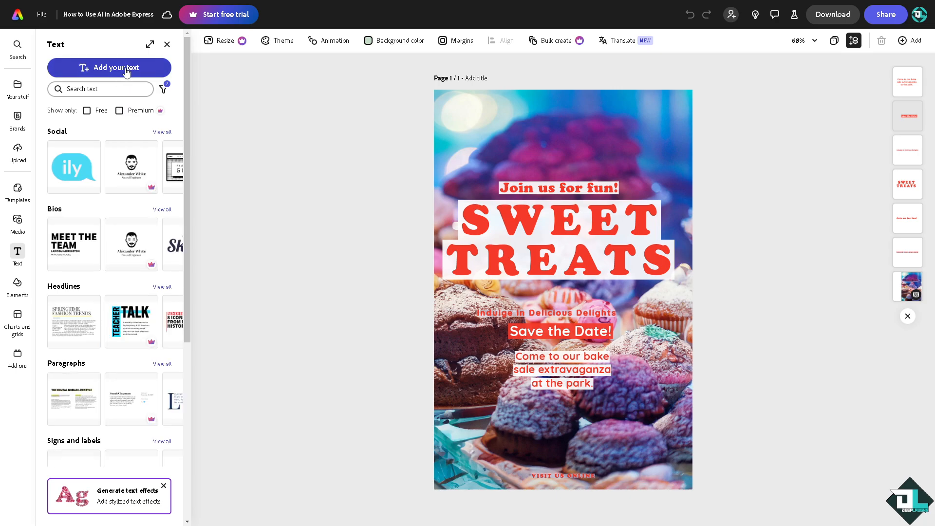
click(109, 67)
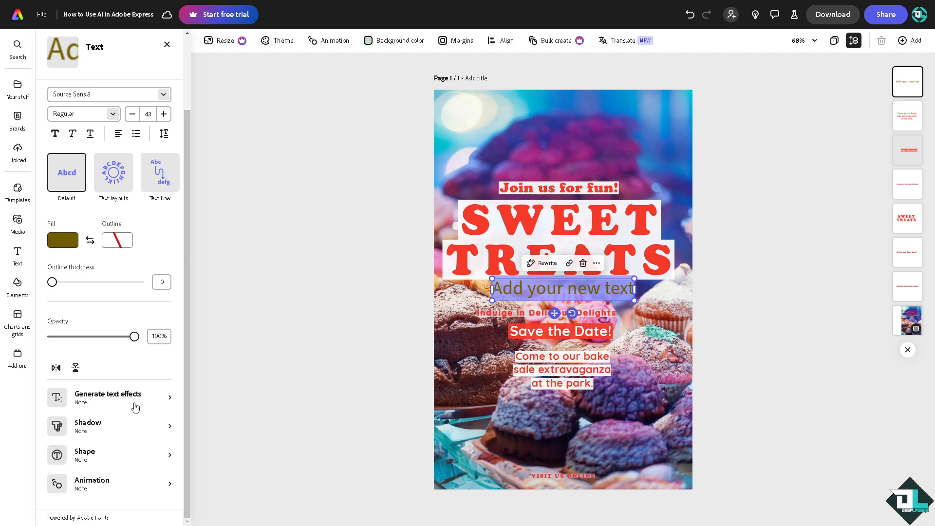
mouse_move(136, 408)
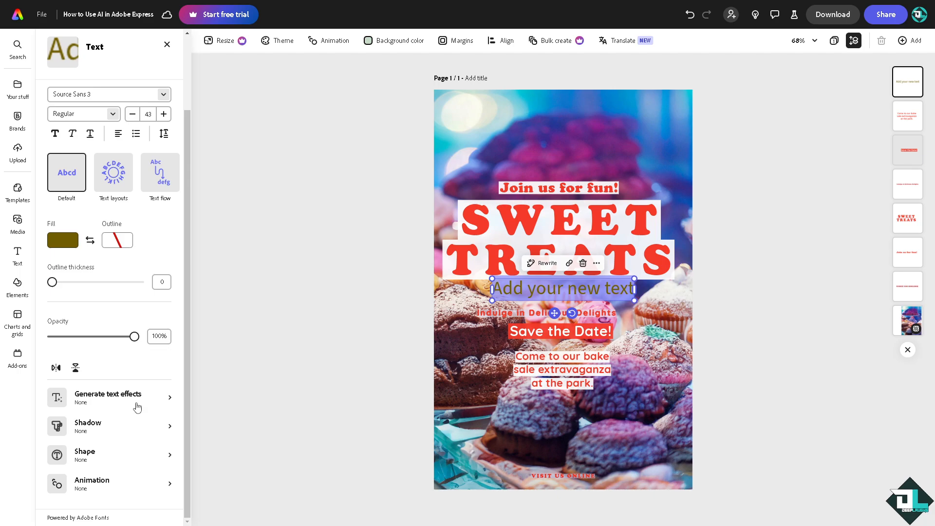
mouse_move(58, 299)
text(How to Use AI in Adobe Express)
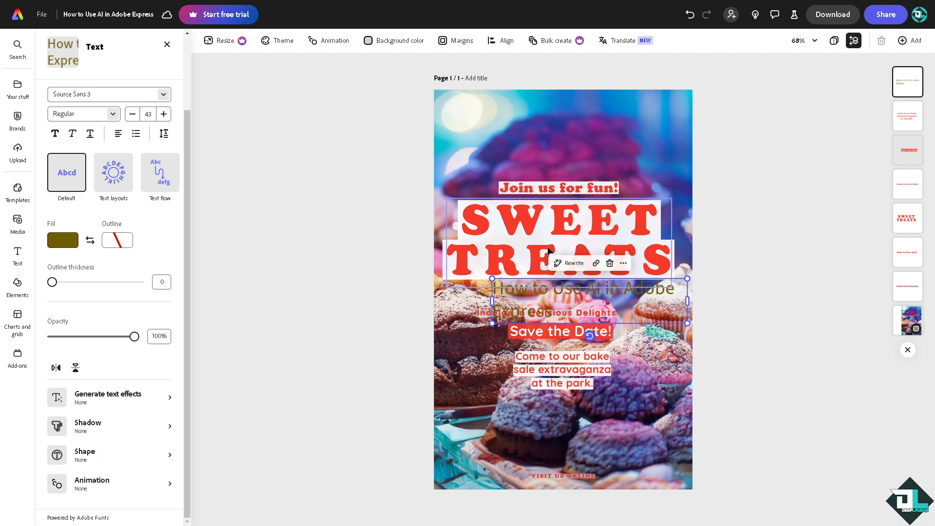
Step: Change the SWEET TREATS heading to 'How to Use AI in Adobe Express' at a smaller size
click(587, 290)
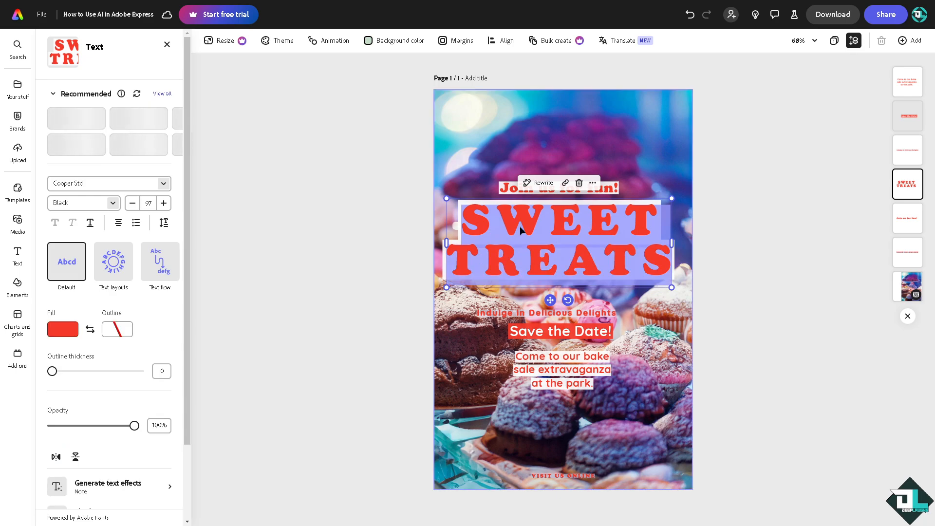
text(How to Use AI in Adobe Express)
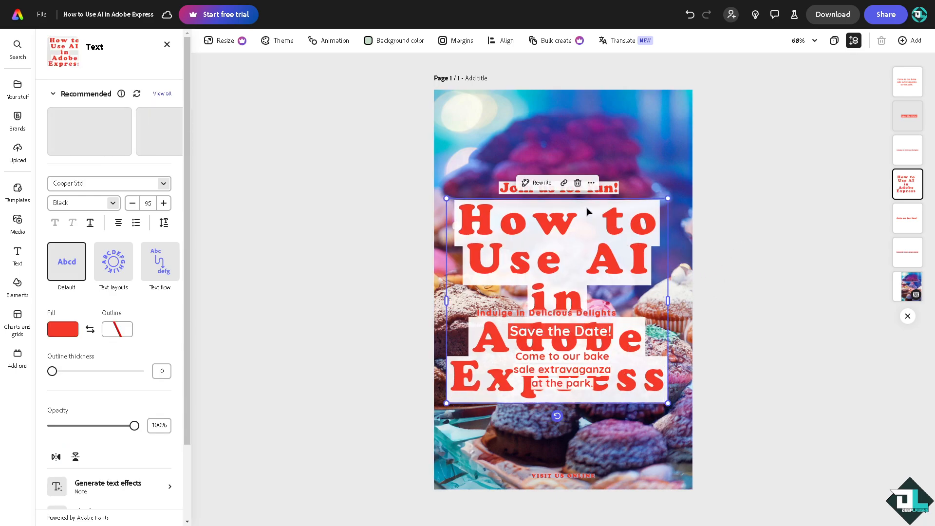
click(559, 187)
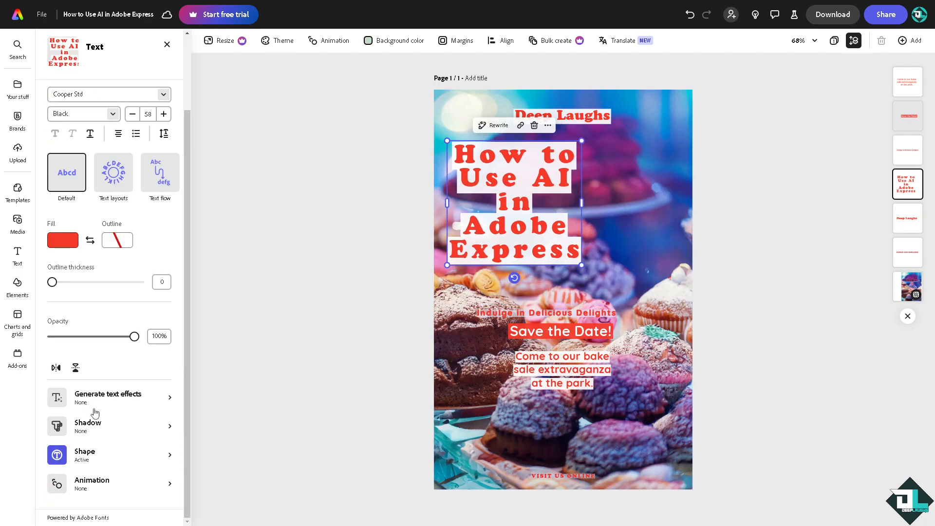
click(107, 397)
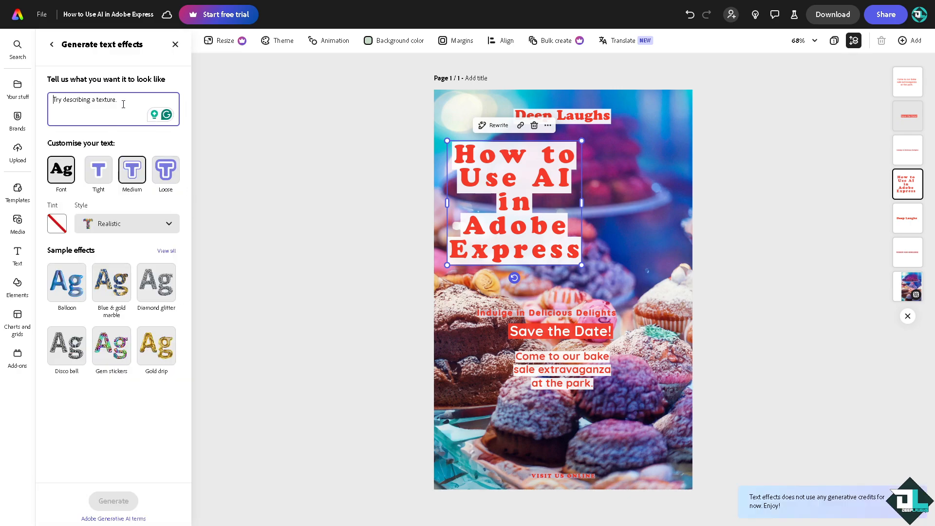
Step: Generate Gold drip text effects for the title and apply the first gold result
text(How to Use AI in Adobe Express)
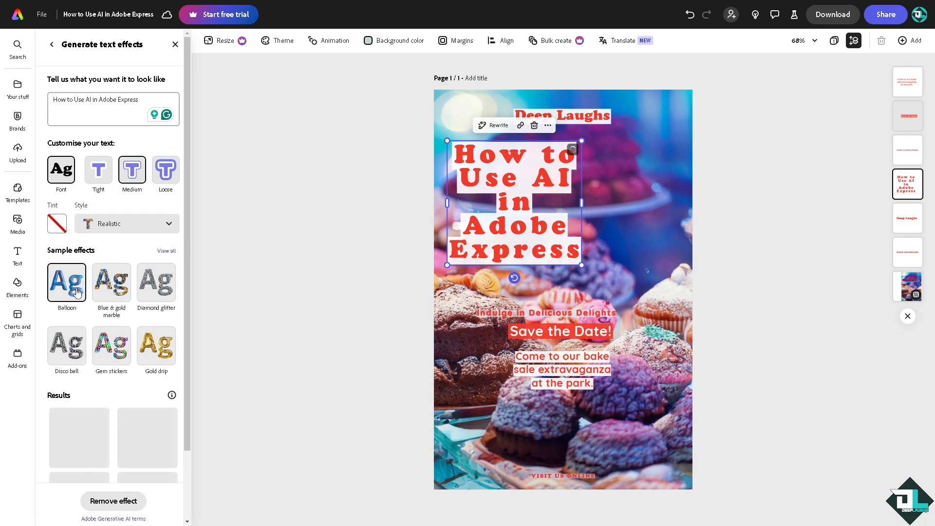
scroll(down, 3)
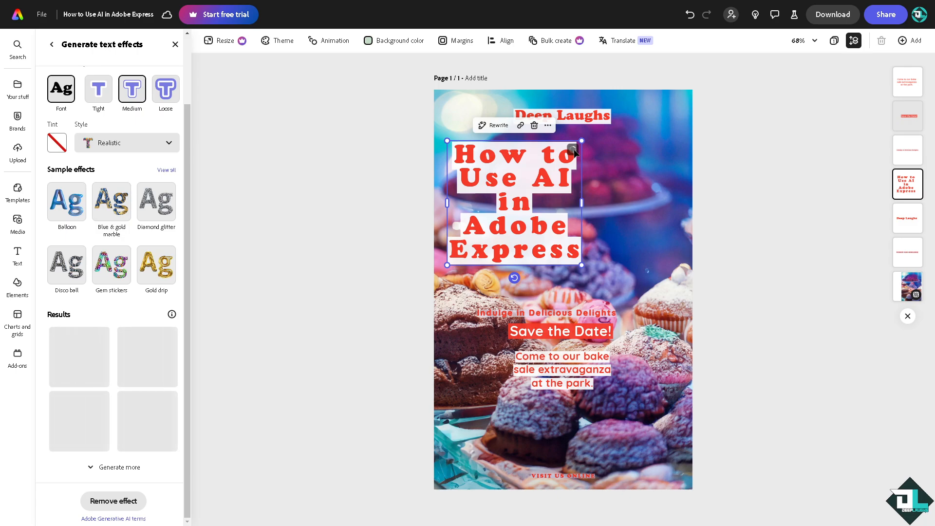
click(155, 265)
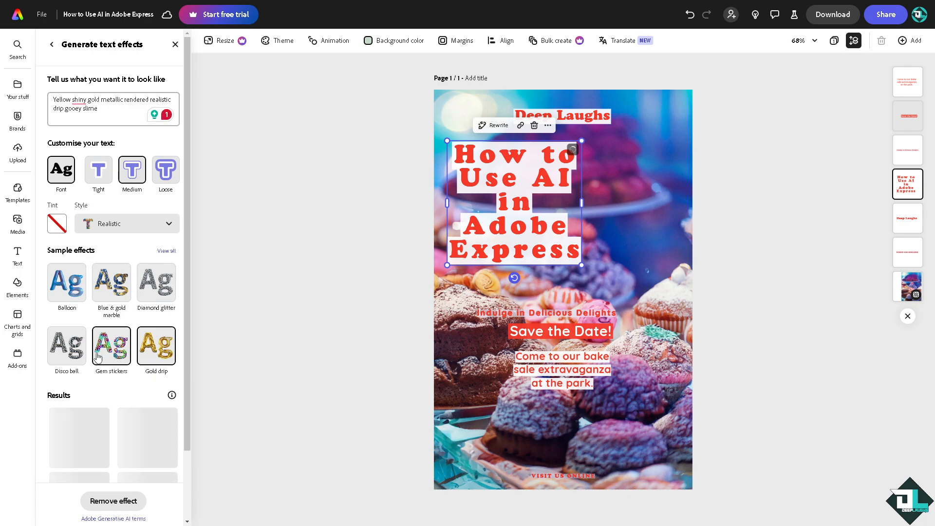
click(156, 347)
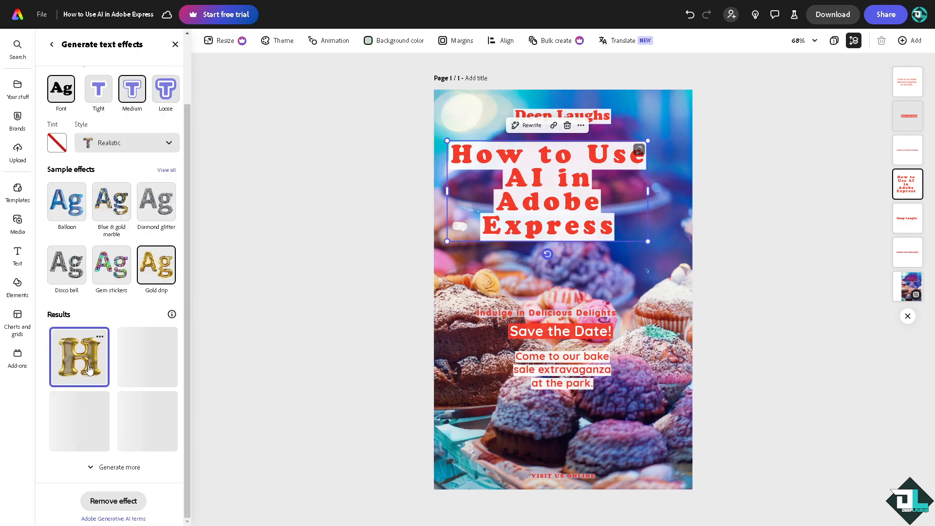
click(79, 356)
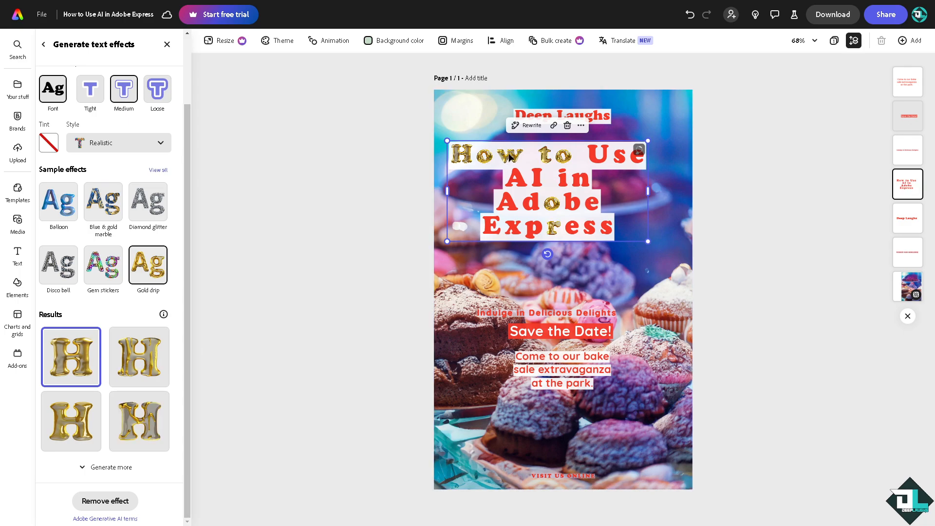
mouse_move(482, 191)
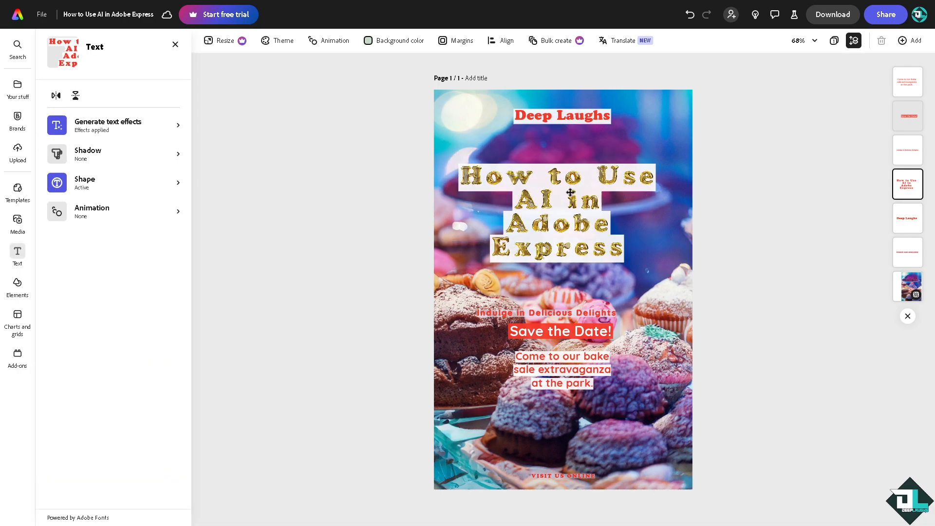
click(559, 214)
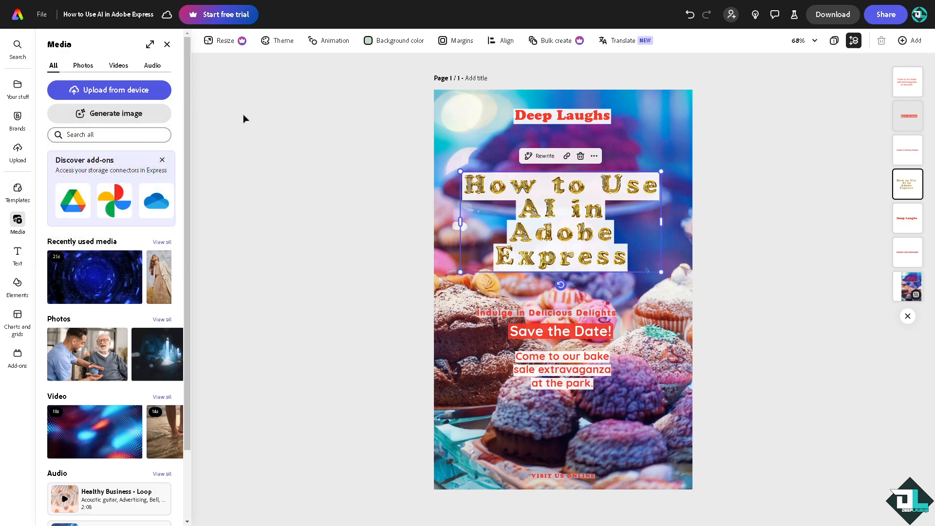
Step: Show the Media library's Photos section and start Generate image to reveal size choices
click(17, 193)
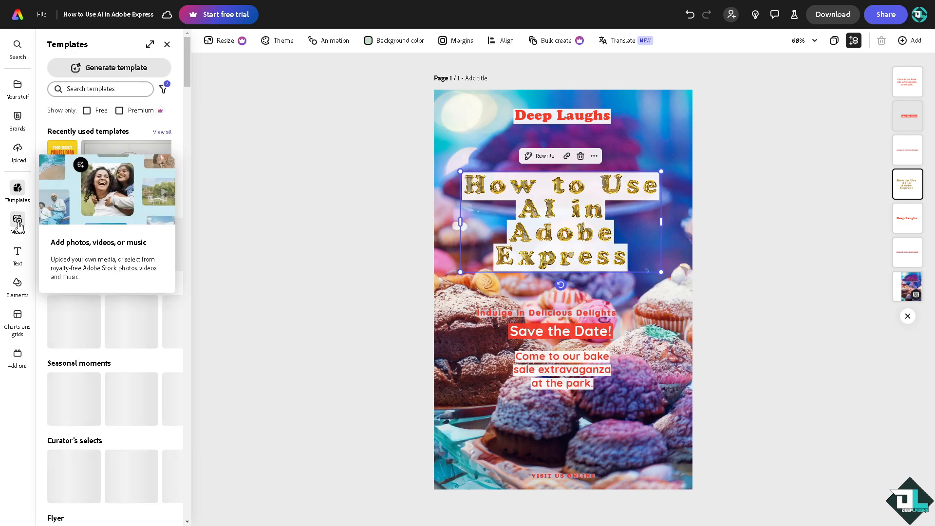
click(18, 225)
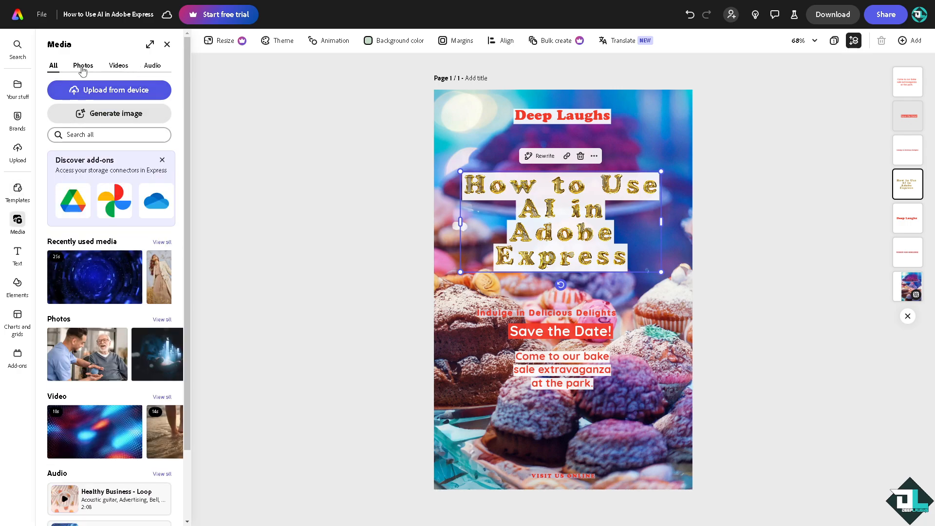
click(83, 65)
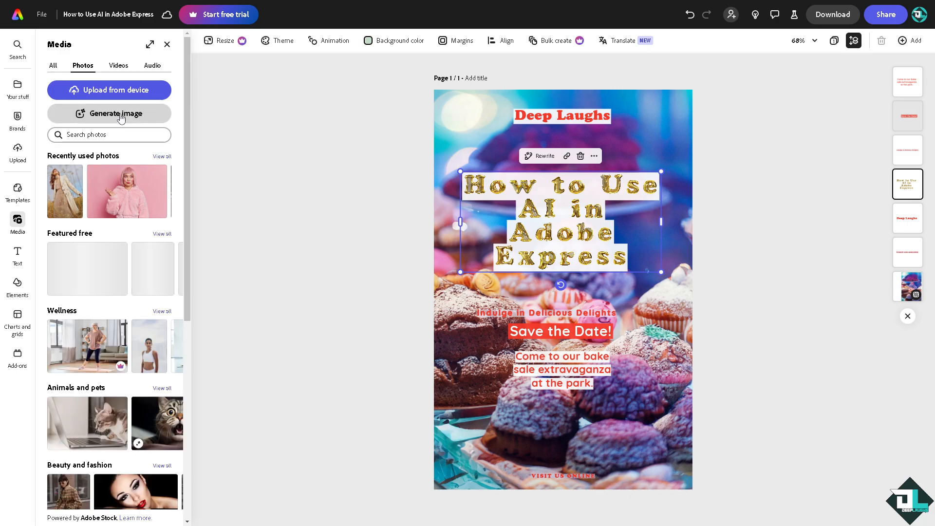
click(109, 113)
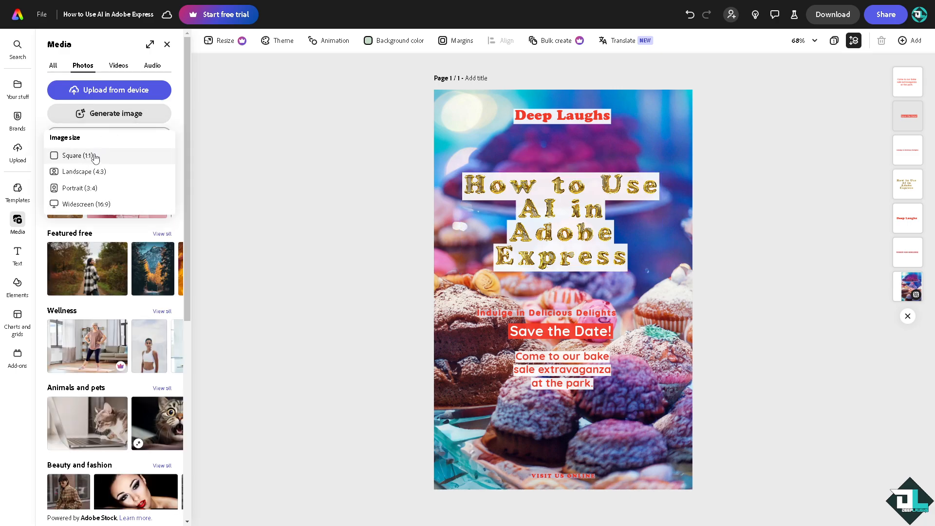
mouse_move(89, 195)
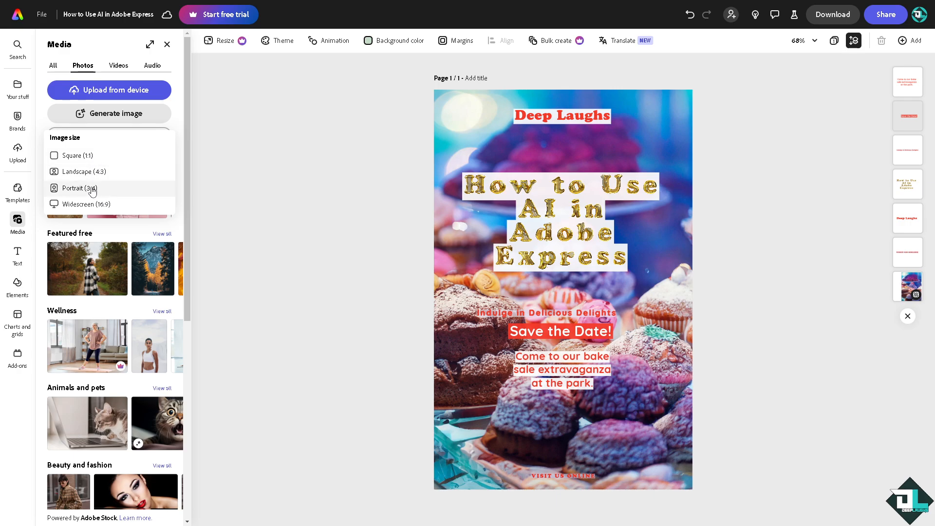
Step: Generate Portrait (3:4) AI images from the prompt 'DOG' and place one on the poster
click(109, 113)
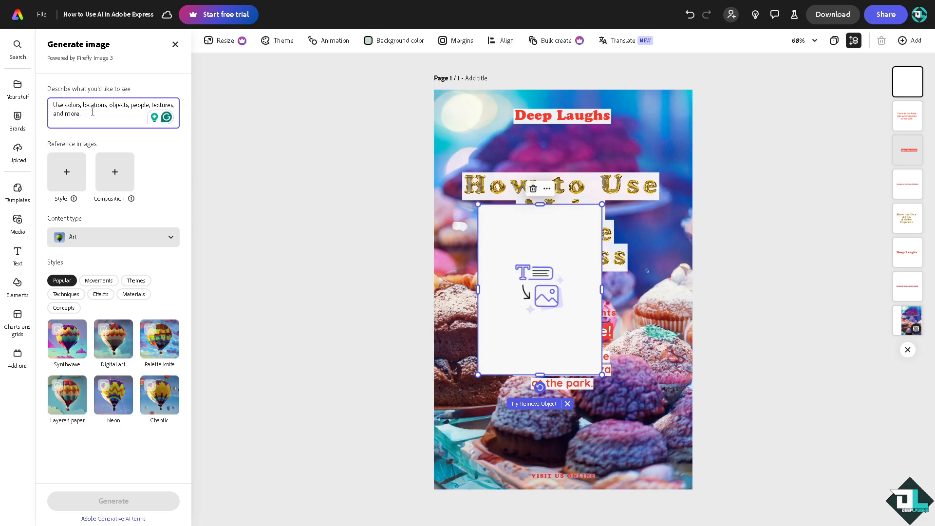
text(DOG)
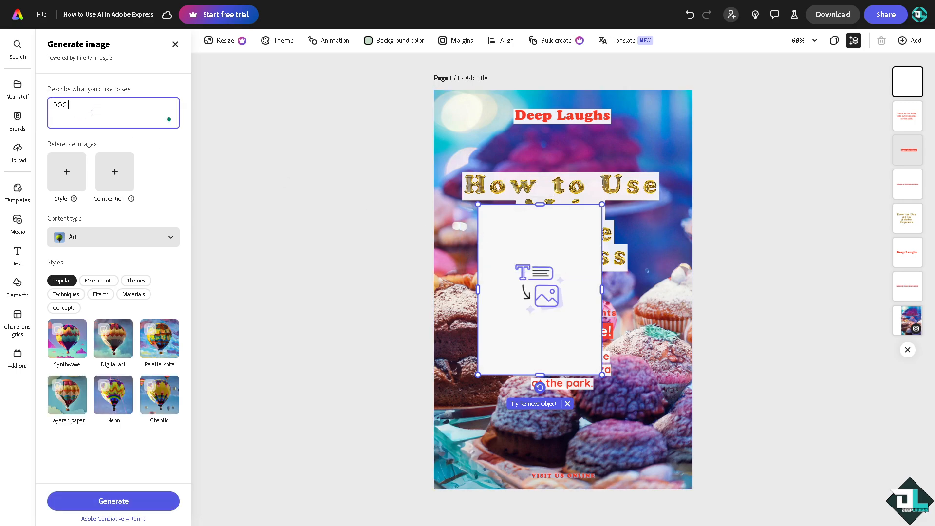
click(113, 500)
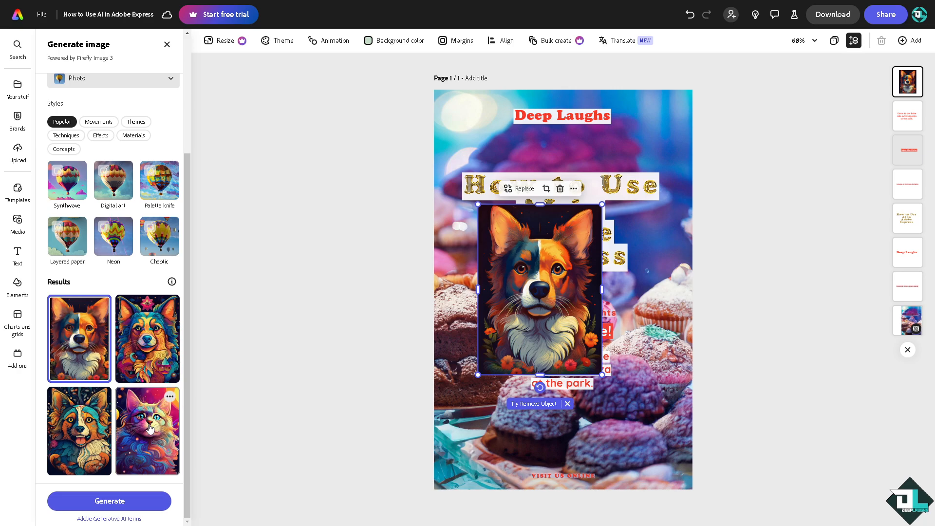
mouse_move(140, 464)
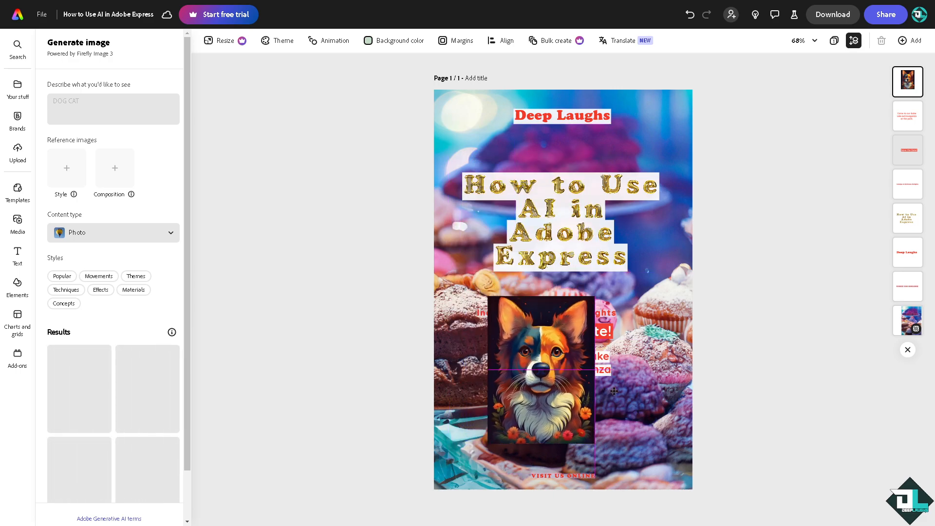
Step: Move the dog image to the poster's lower right and bring up the stock media library
drag(546, 371, 635, 388)
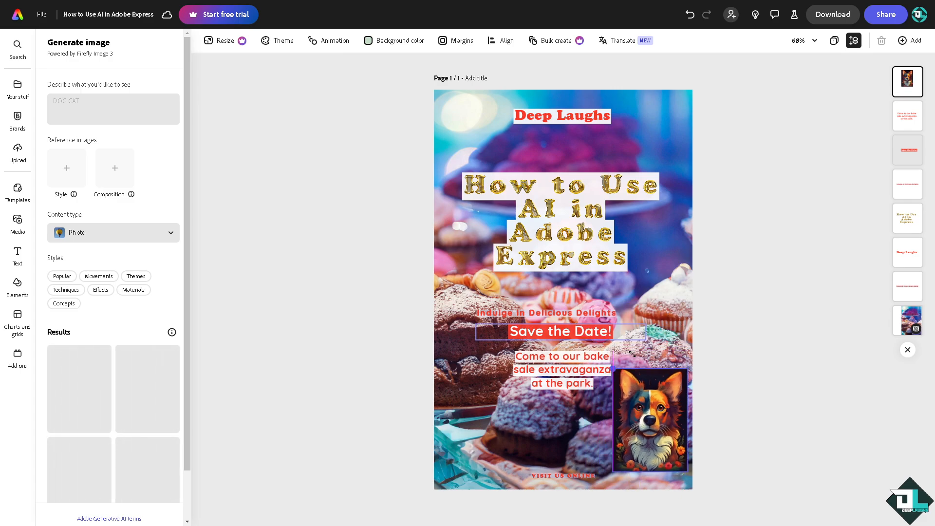
click(650, 421)
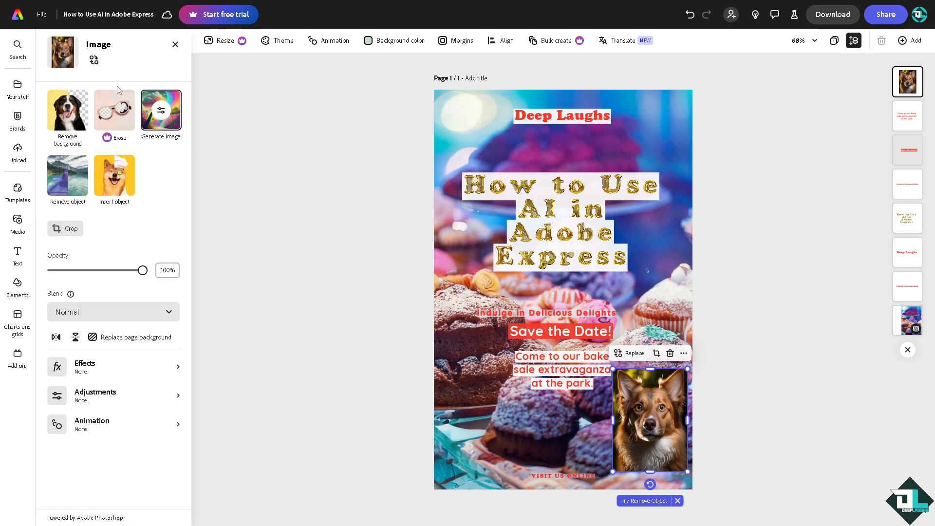
click(18, 224)
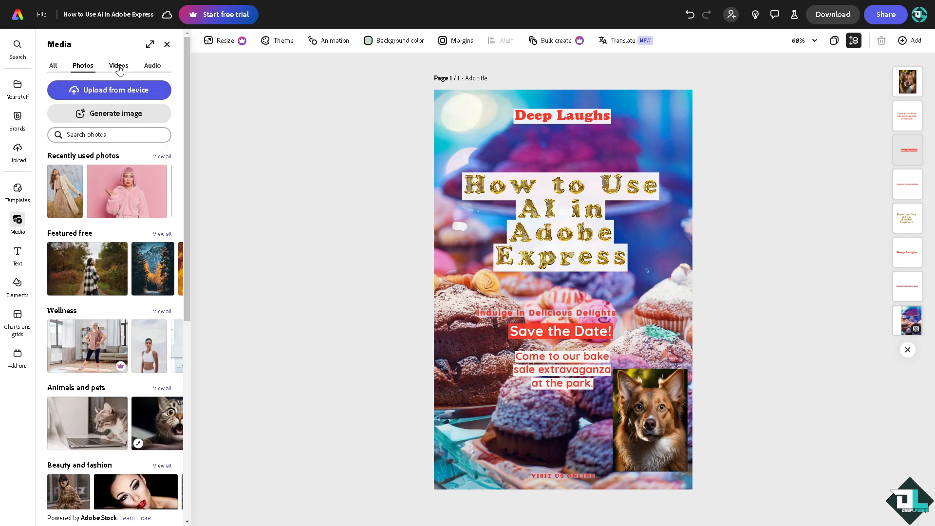
Step: Browse stock videos and audio in Media, then move to the Elements library of design assets
click(118, 65)
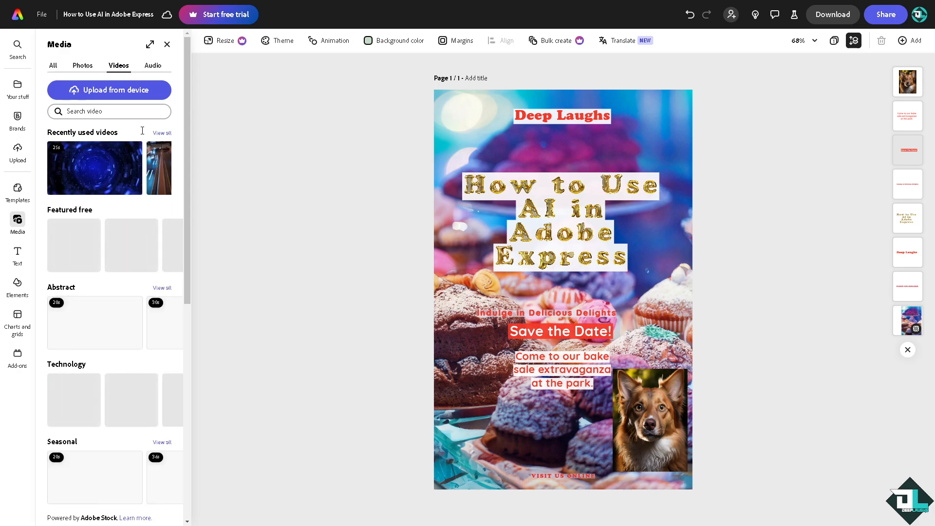
click(161, 133)
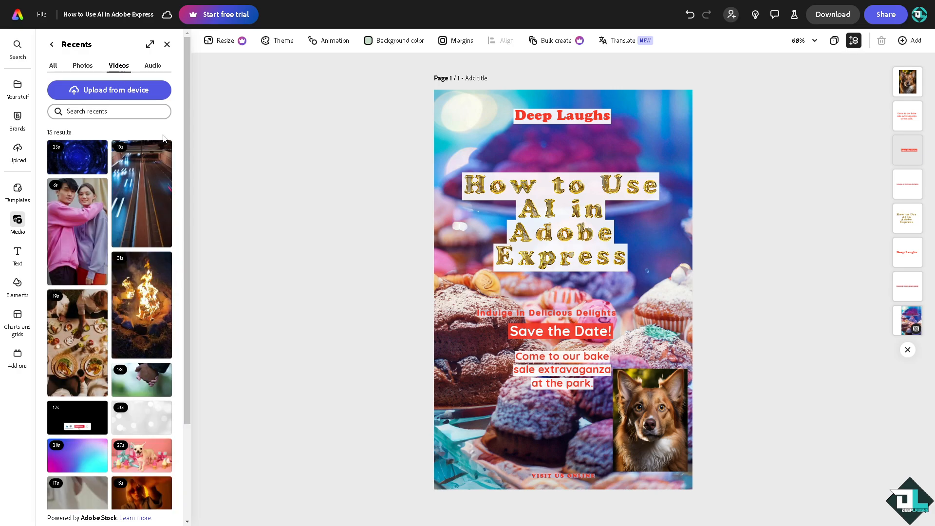
click(153, 65)
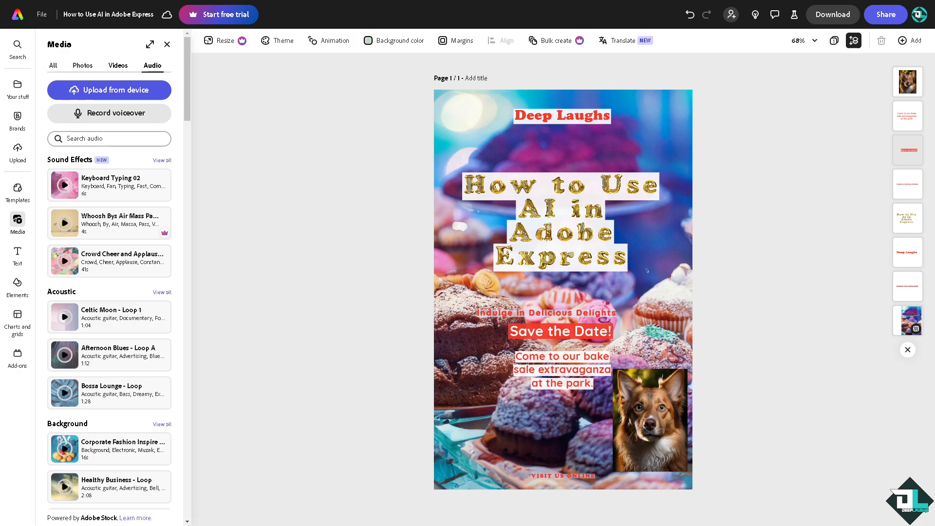
click(117, 65)
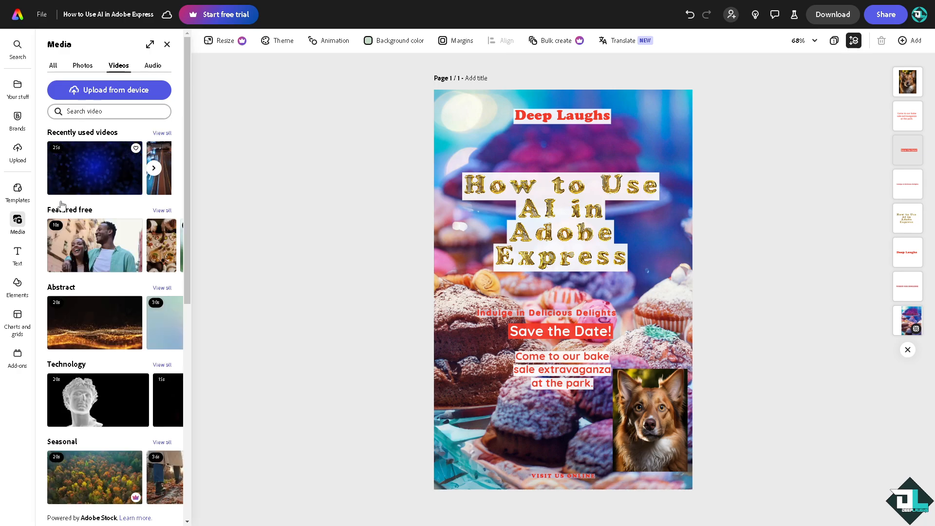
click(17, 280)
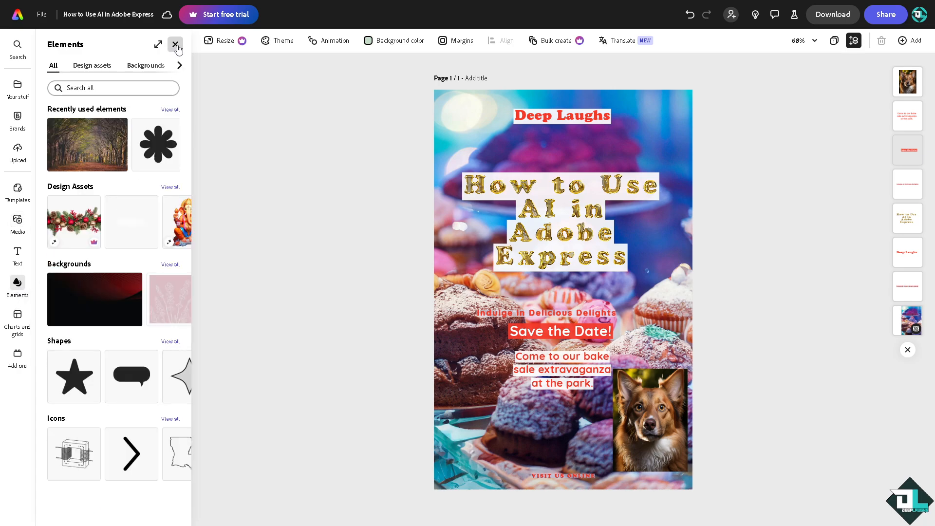
Step: Review recently used elements, then switch to the Add-ons library of featured and installed extensions
click(175, 46)
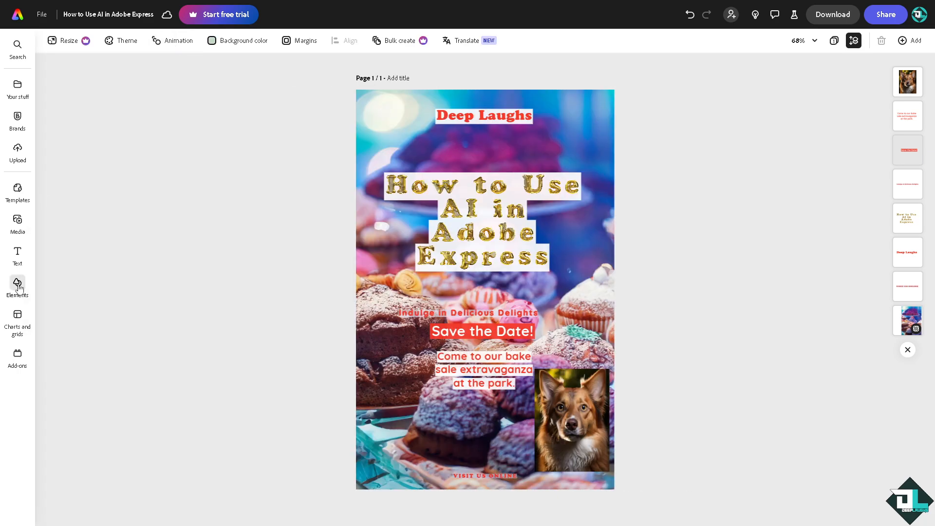
click(17, 286)
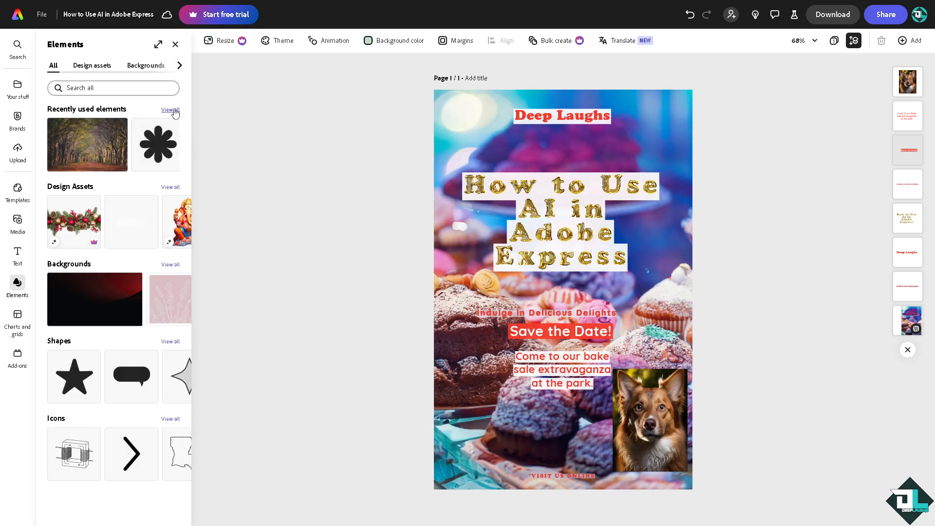
click(170, 110)
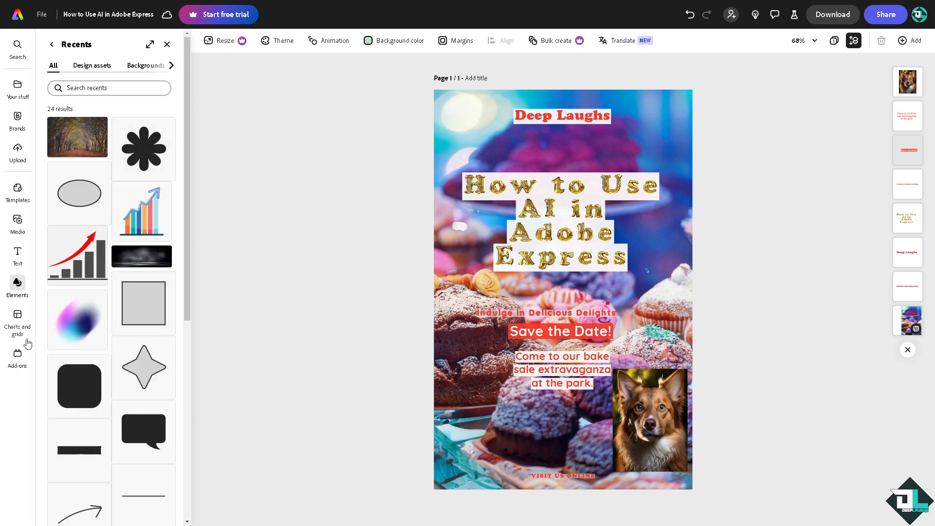
click(18, 352)
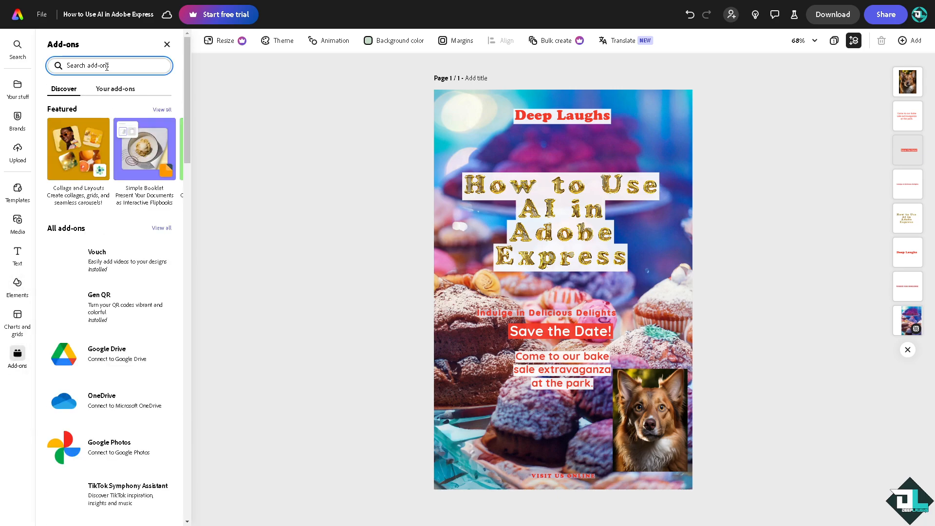
text(AI)
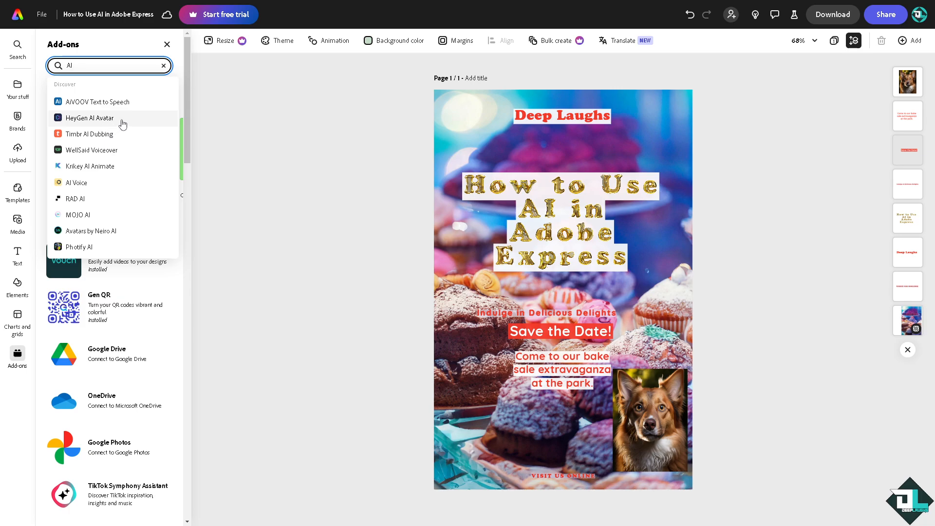
mouse_move(88, 214)
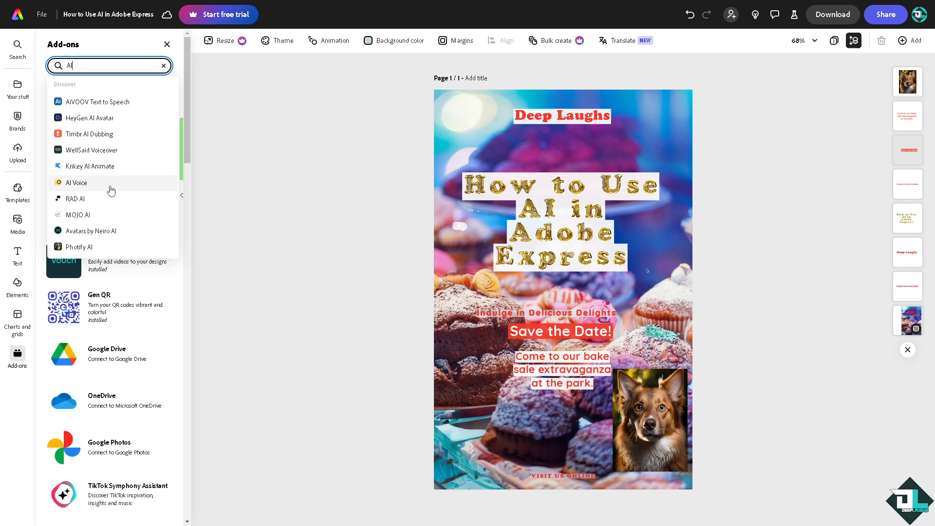
click(76, 182)
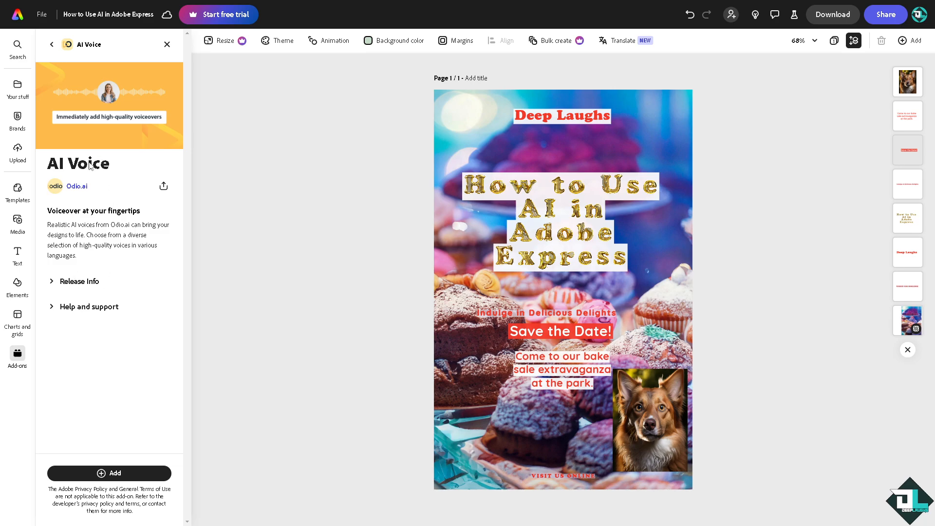
mouse_move(124, 483)
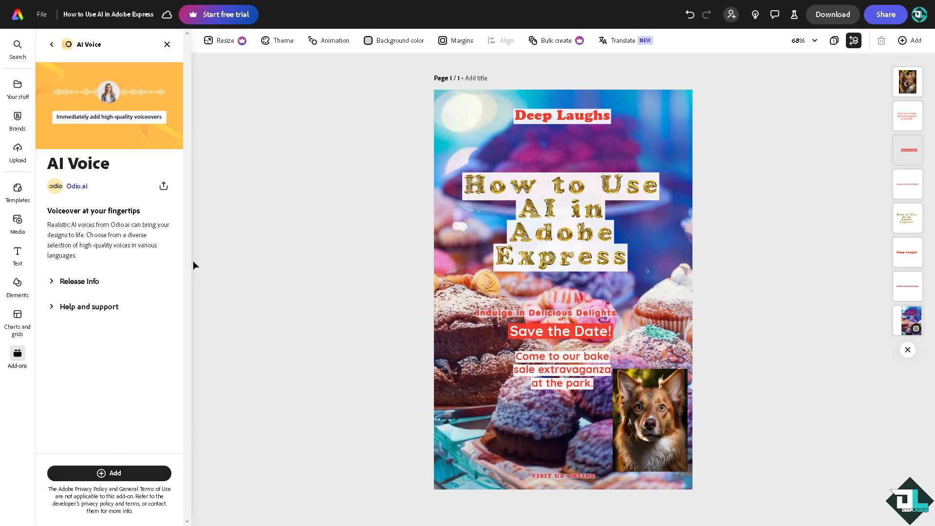
mouse_move(185, 254)
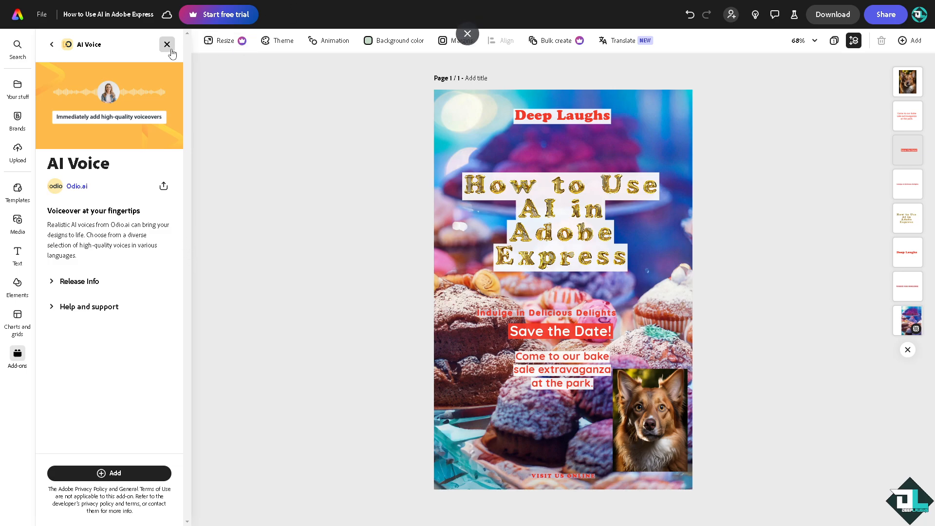
click(167, 43)
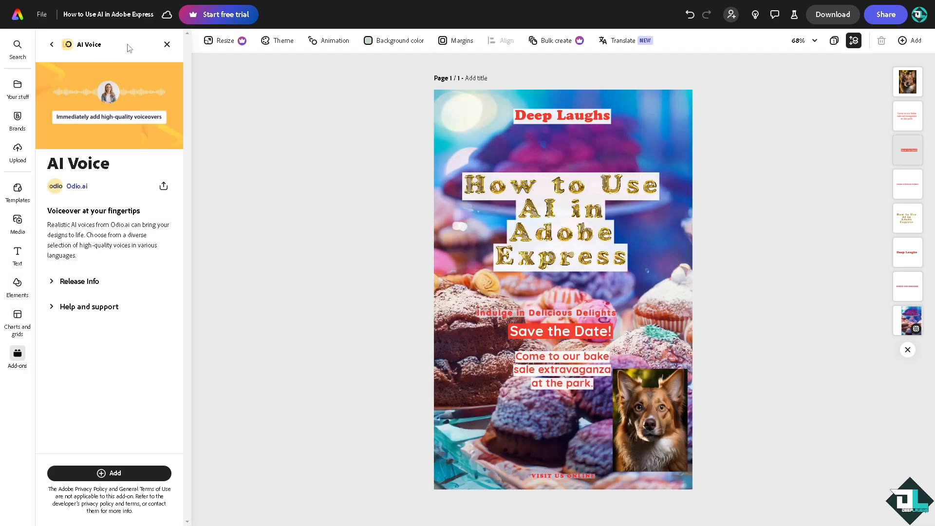
click(52, 45)
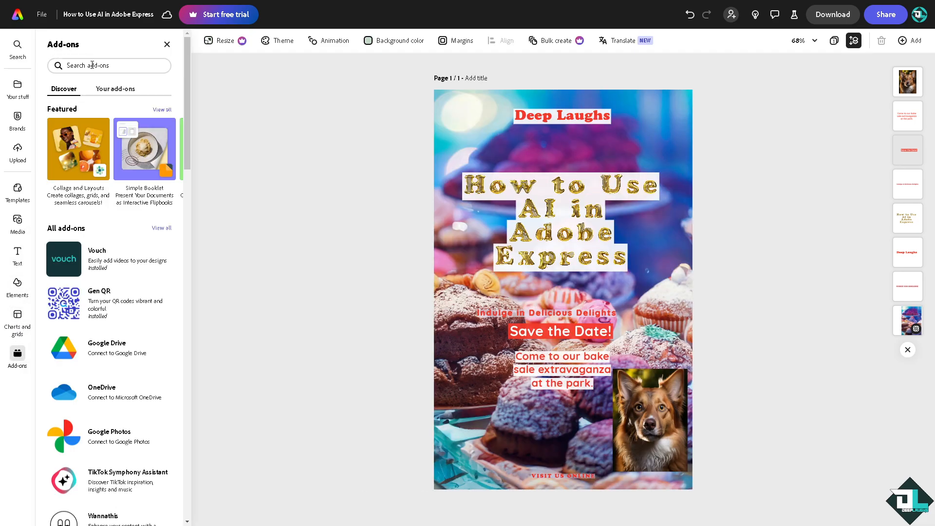
Step: Search add-ons for 'AI' and view the Photify AI avatar generator details
text(AI)
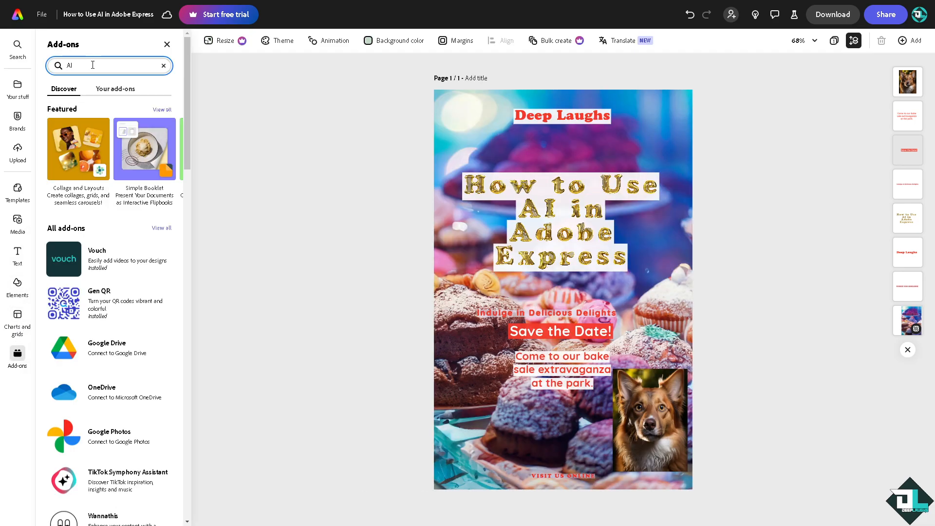
click(109, 65)
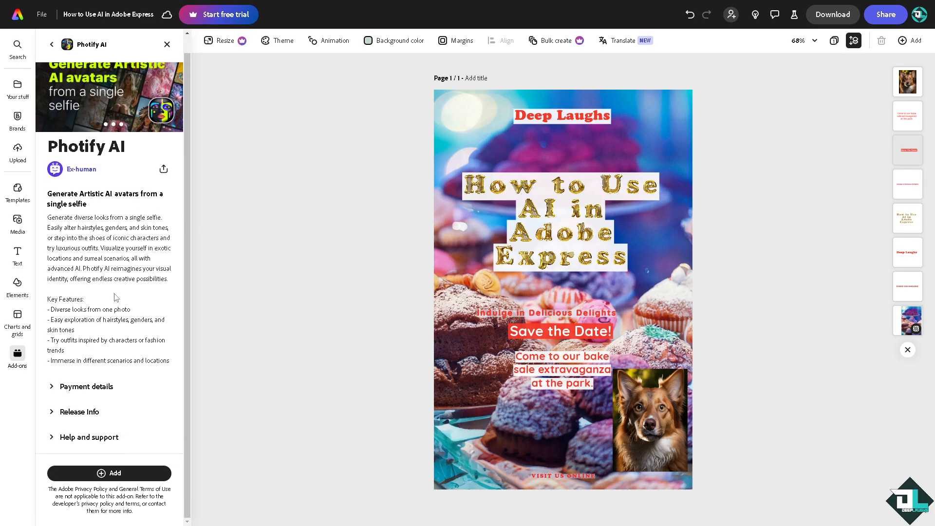
mouse_move(71, 397)
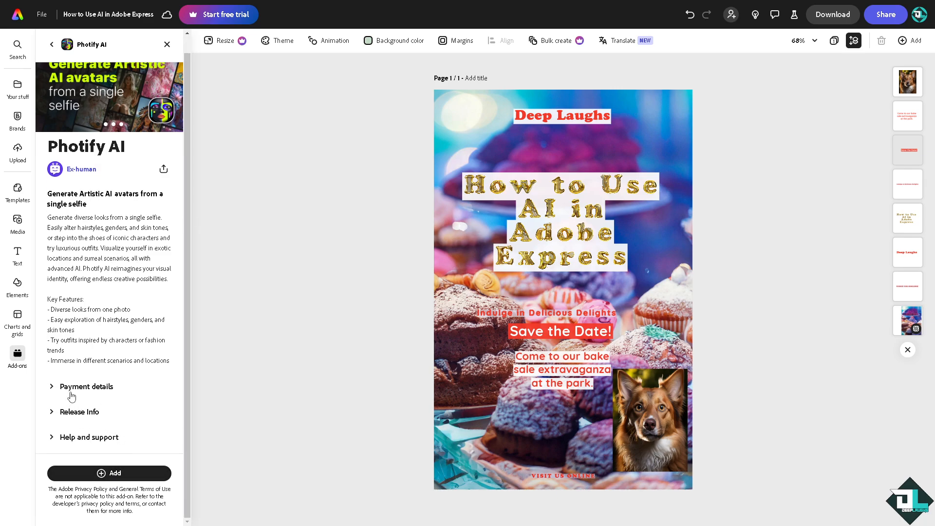
mouse_move(89, 395)
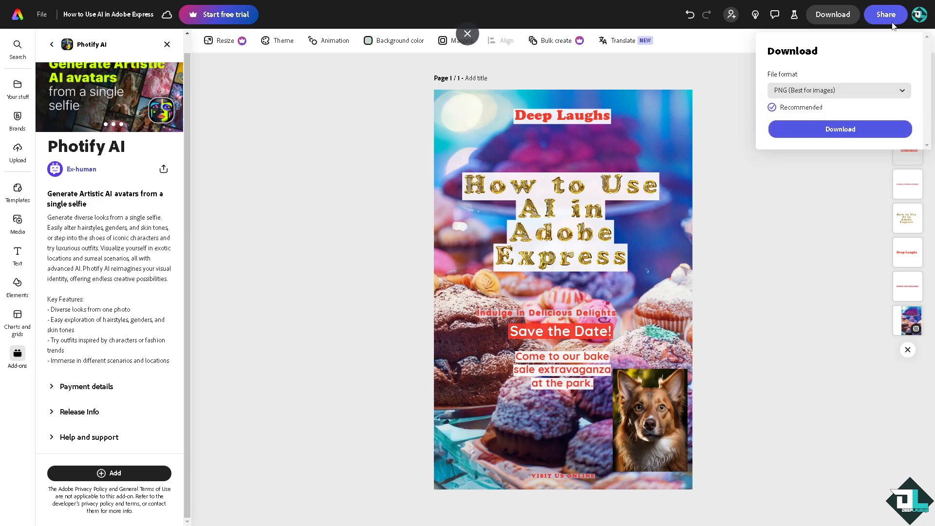
Step: Dismiss the download options and show the Share file panel for the poster
click(885, 14)
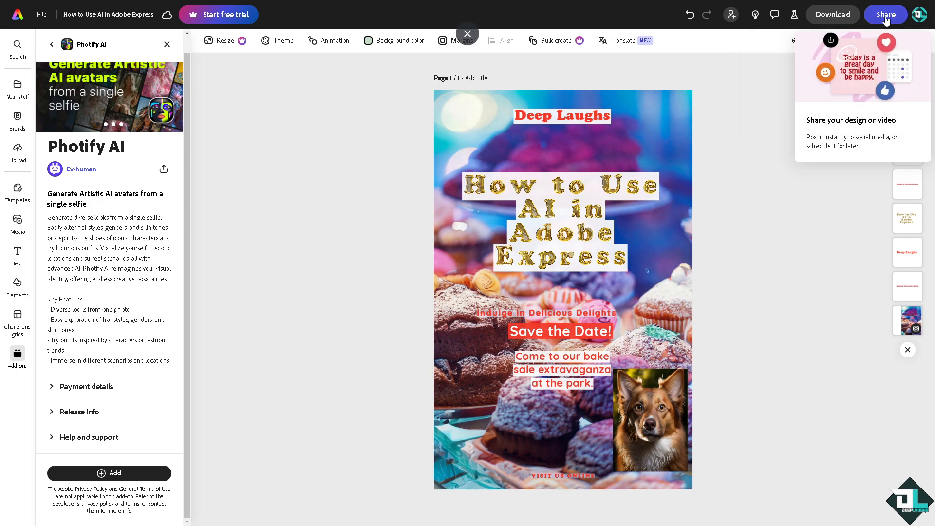
click(885, 15)
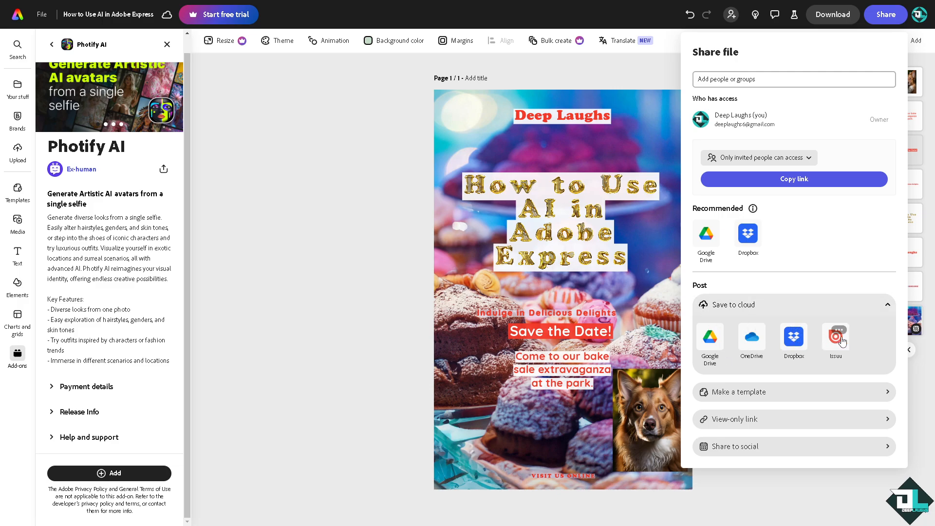
mouse_move(315, 260)
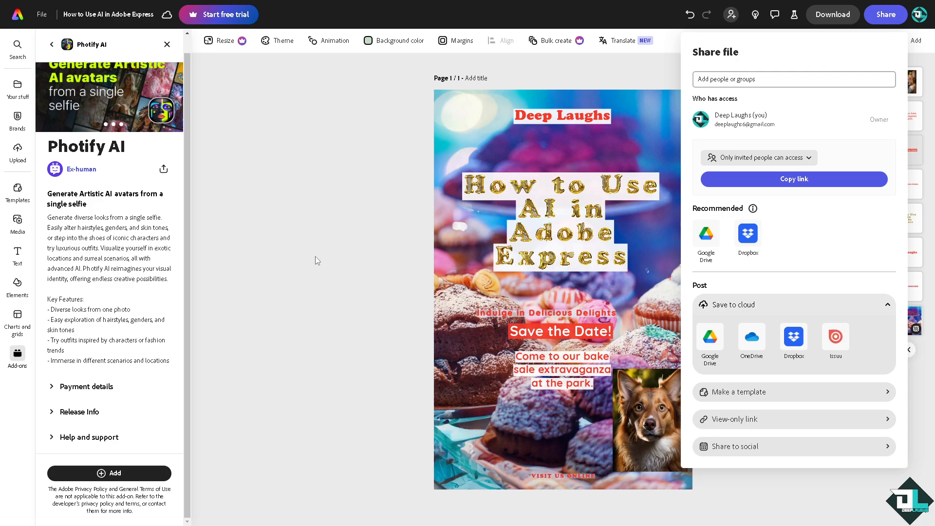